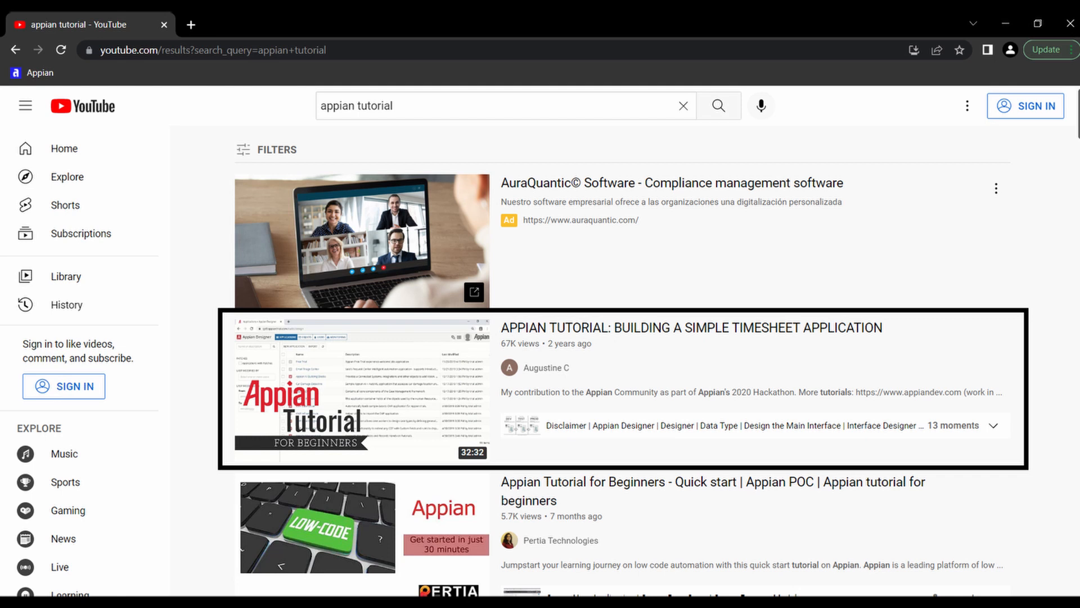
Open the 'Appian Tutorial: Building a Simple Timesheet Application' video and scroll through its comments.
left_click(361, 390)
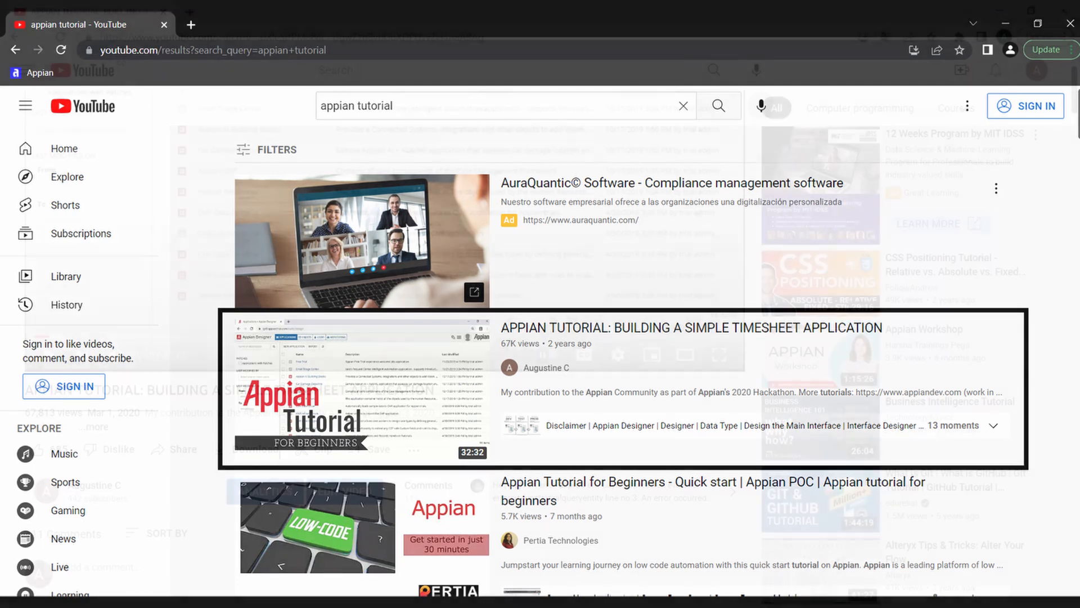
left_click(360, 386)
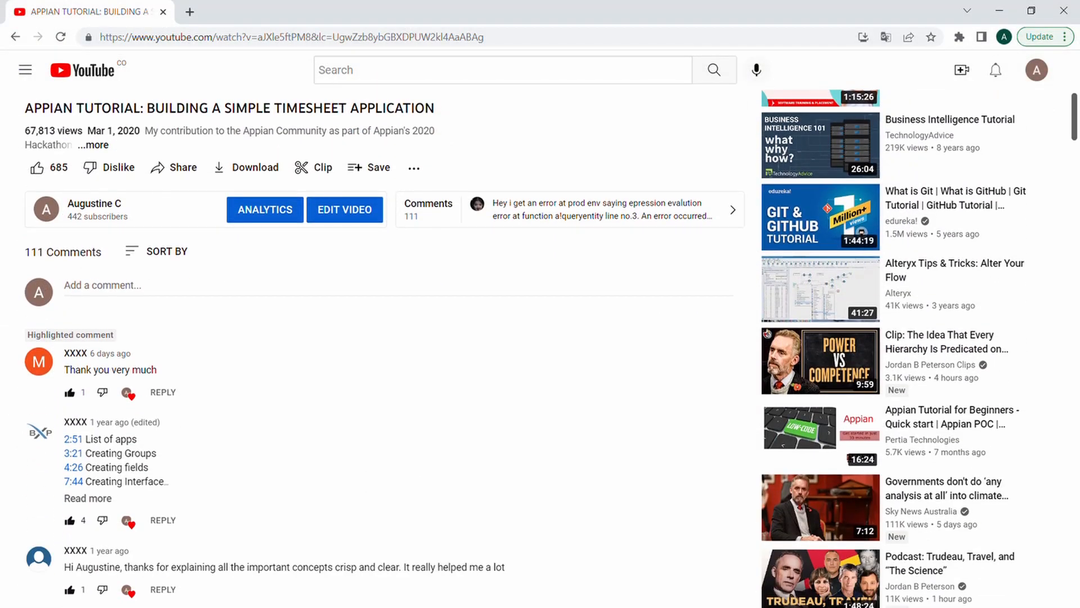
scroll("down", 3)
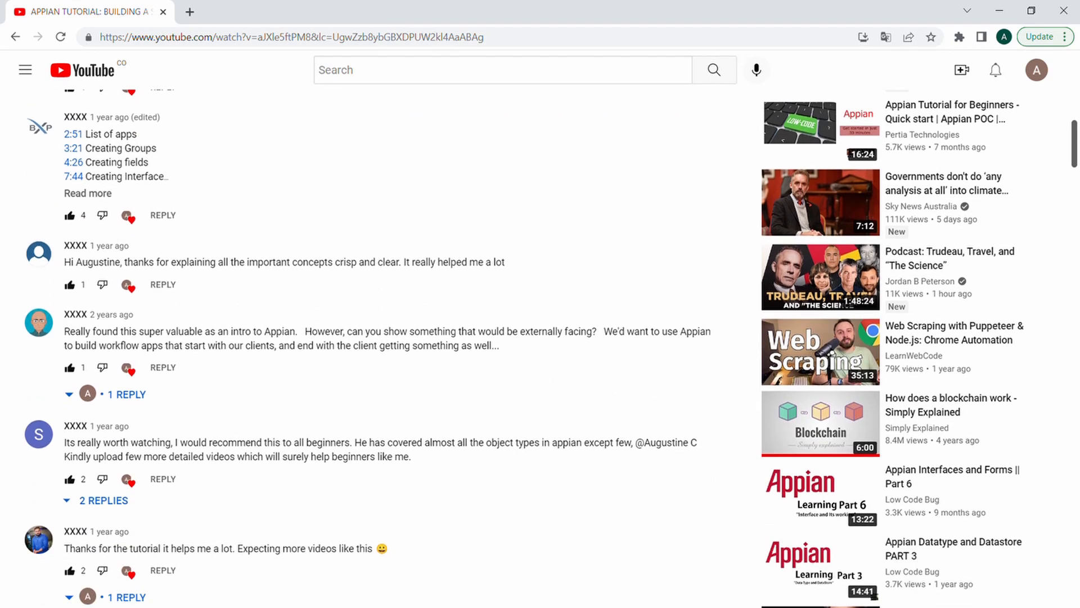
scroll("down", 3)
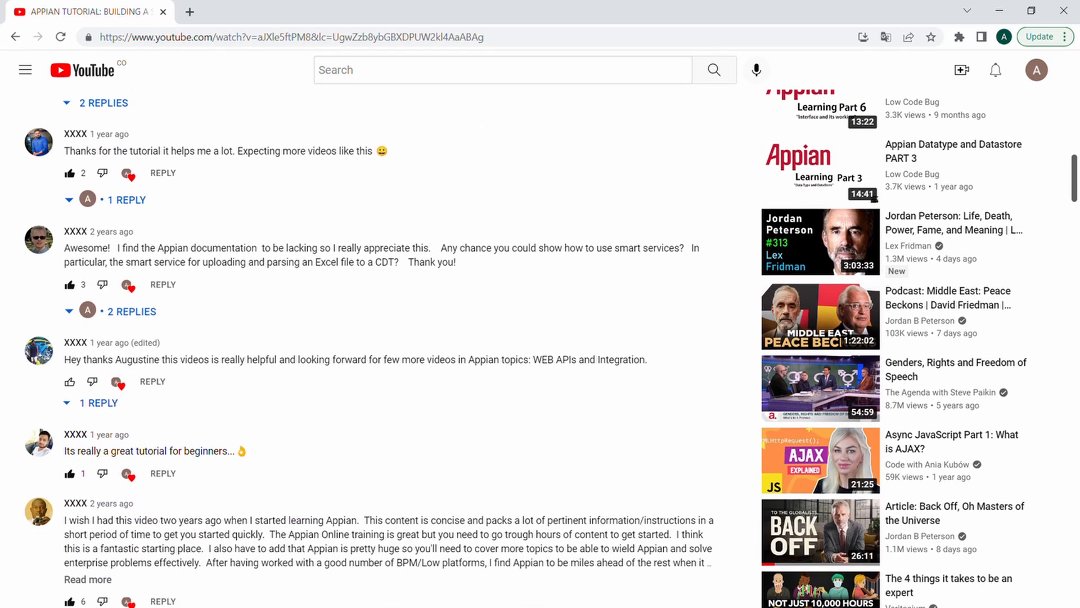
scroll("down", 3)
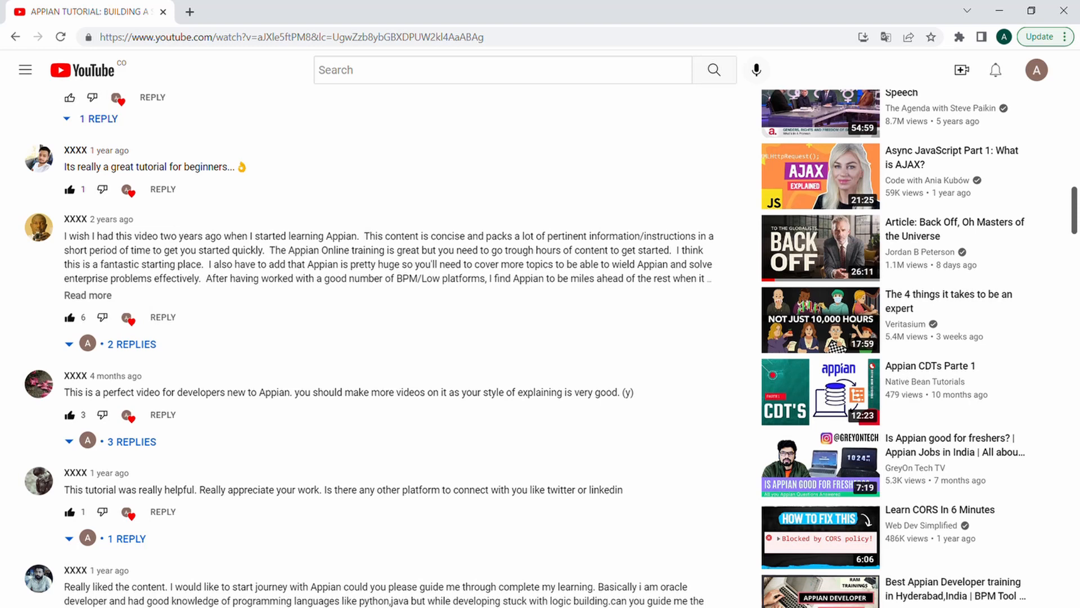
scroll("down", 3)
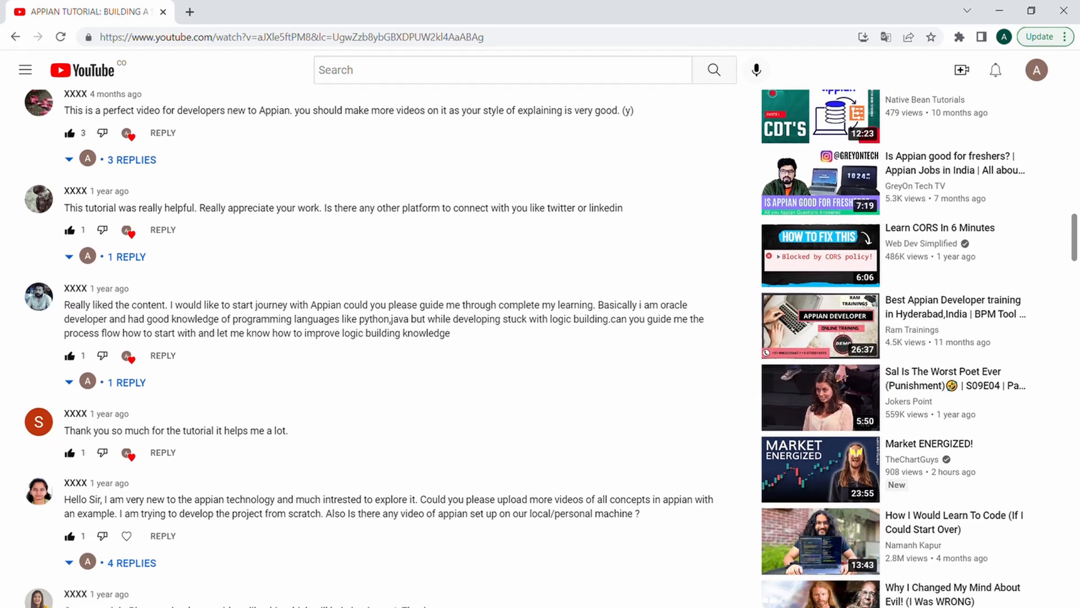
scroll("down", 3)
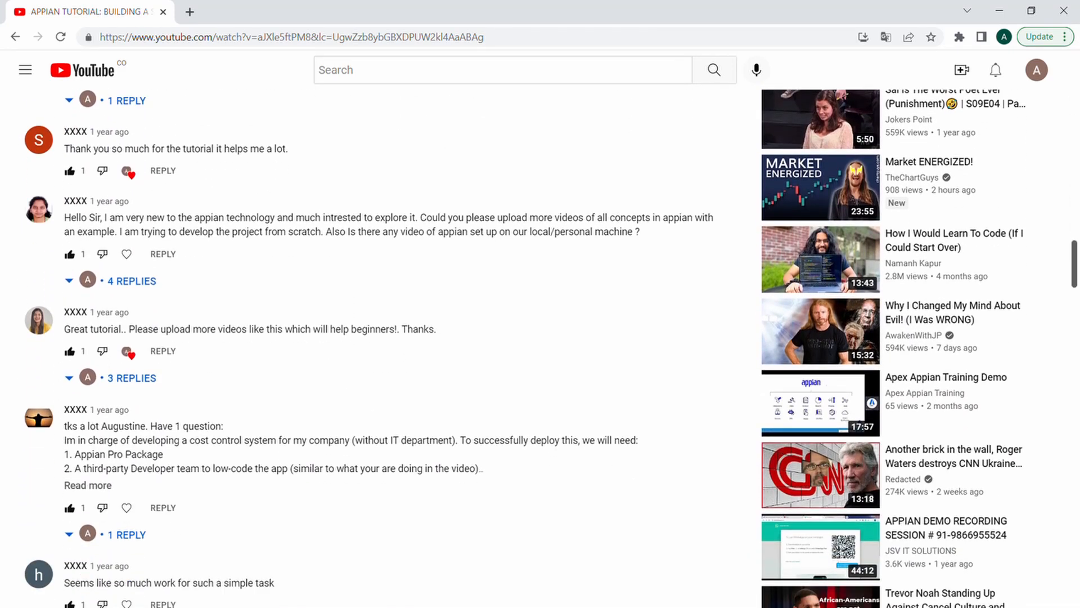
scroll("down", 3)
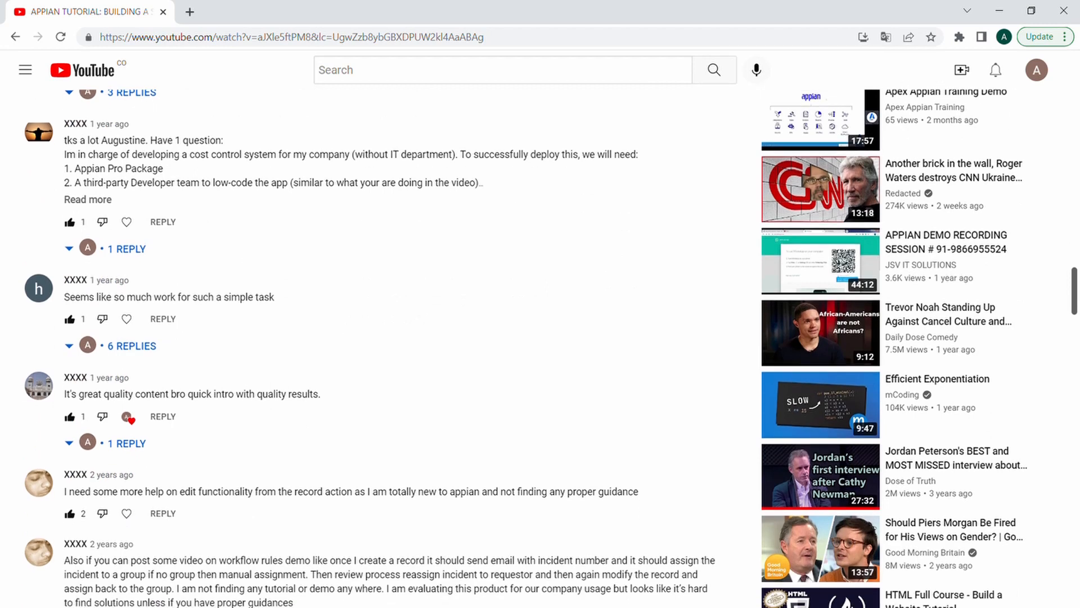
scroll("down", 3)
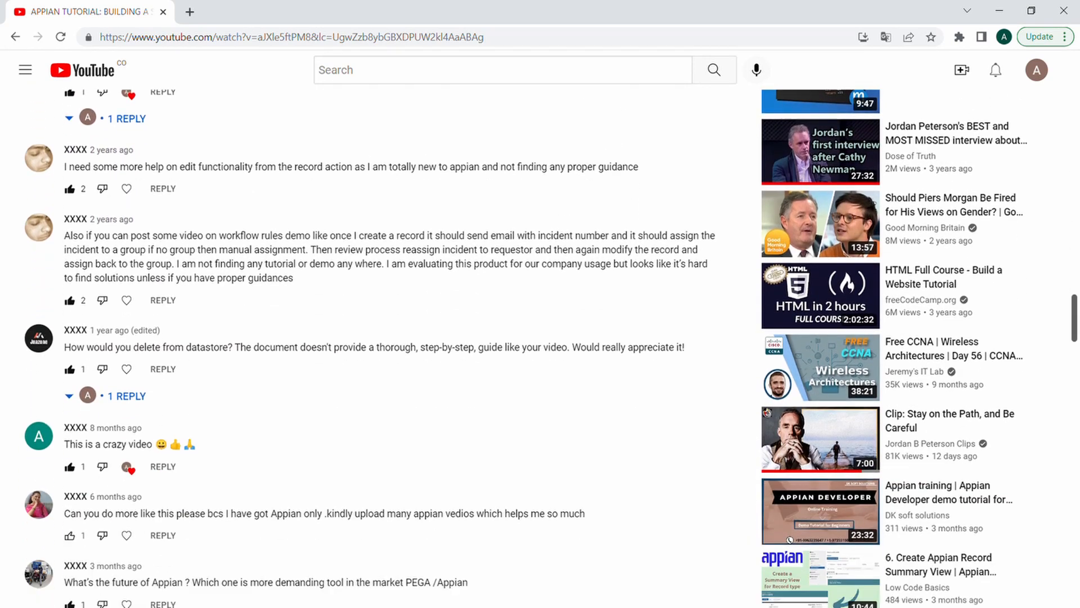
scroll("down", 3)
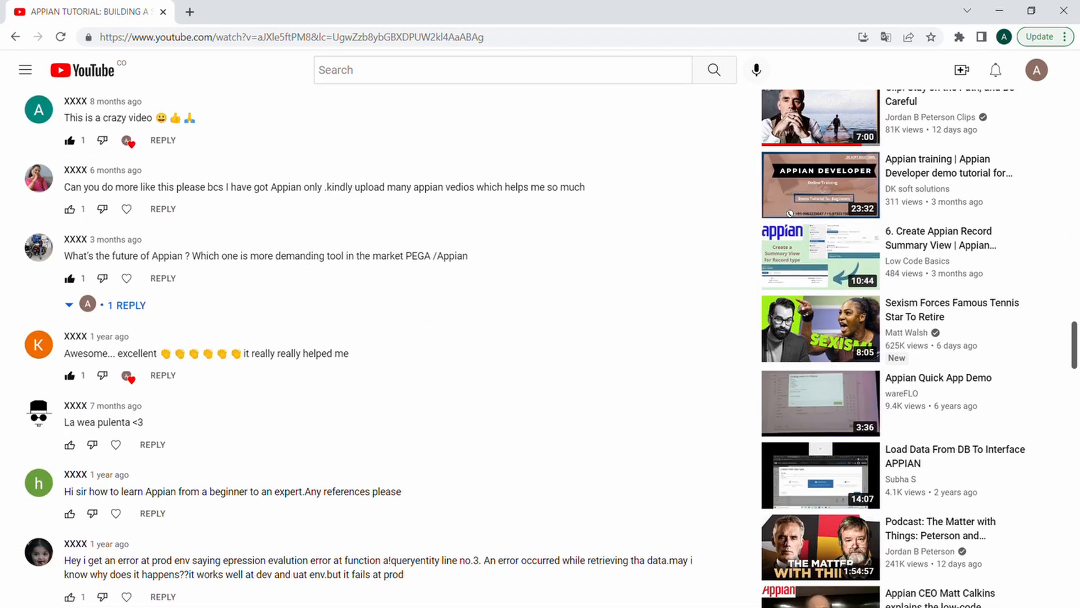
scroll("down", 3)
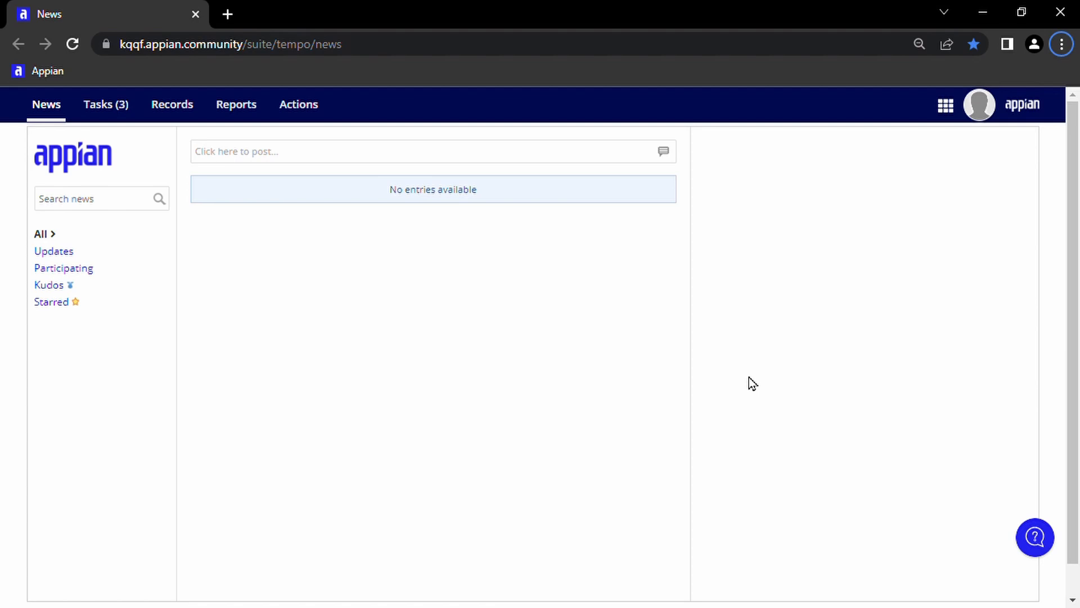
mouse_move(945, 105)
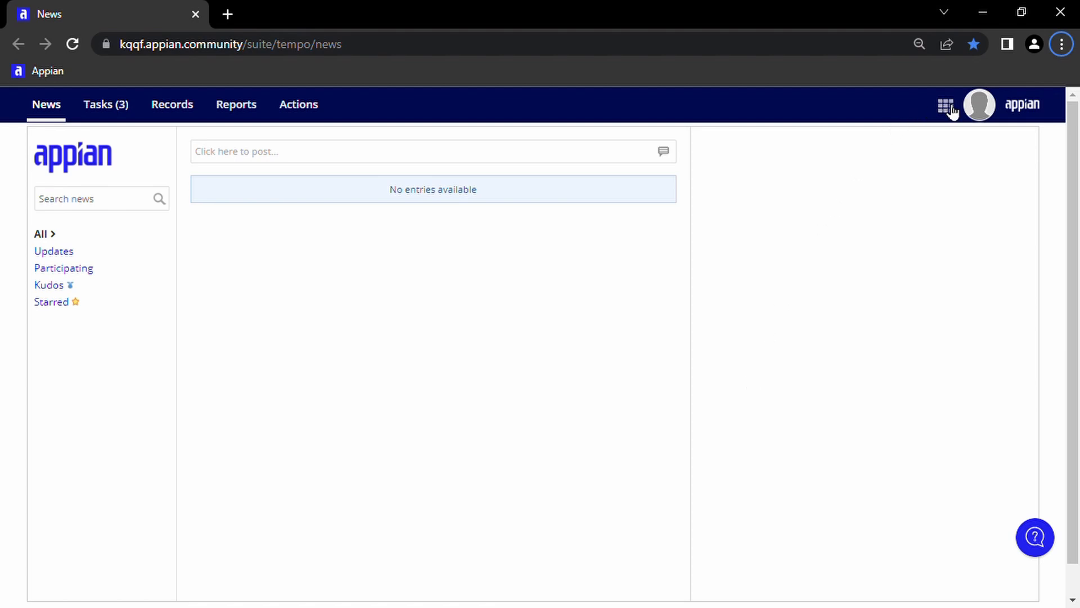
Launch Appian Designer from the top-bar app launcher.
left_click(945, 104)
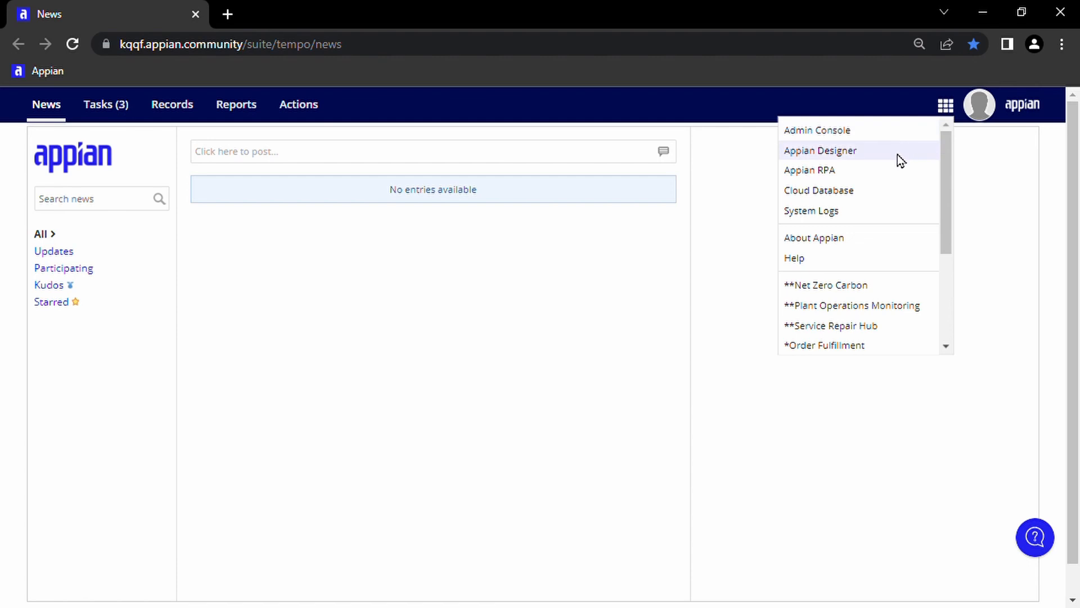
left_click(820, 150)
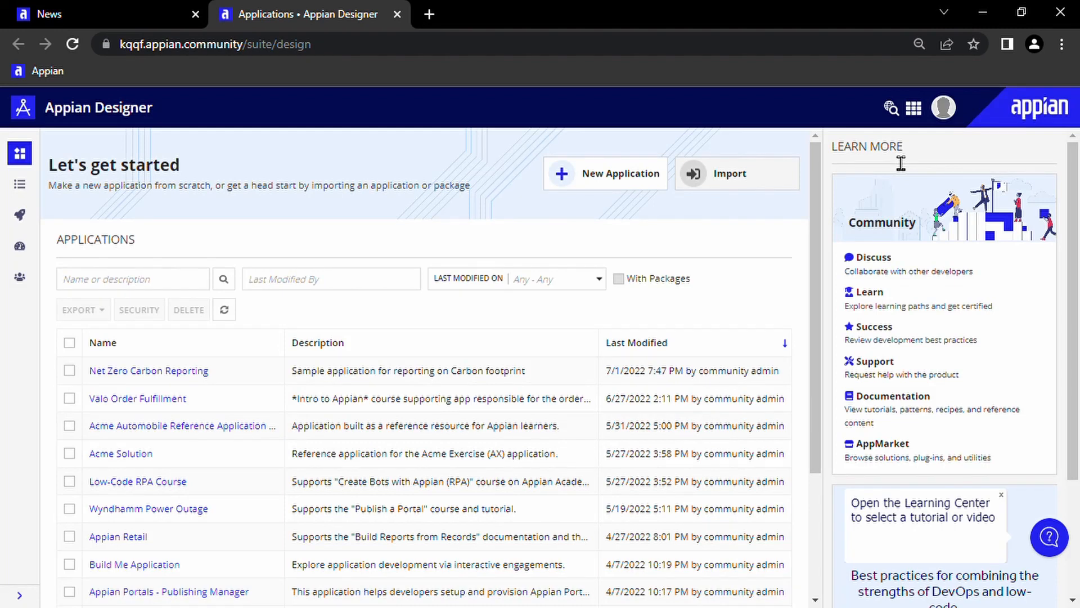
mouse_move(17, 299)
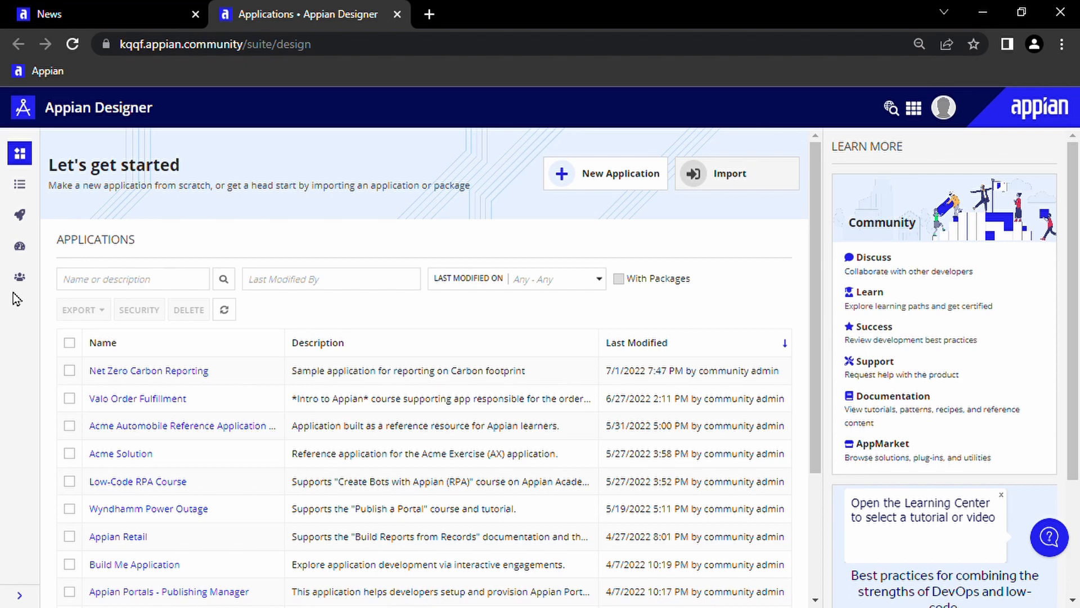
Open Tutorial Application and show its build area with the seven default groups and folders.
left_click(148, 370)
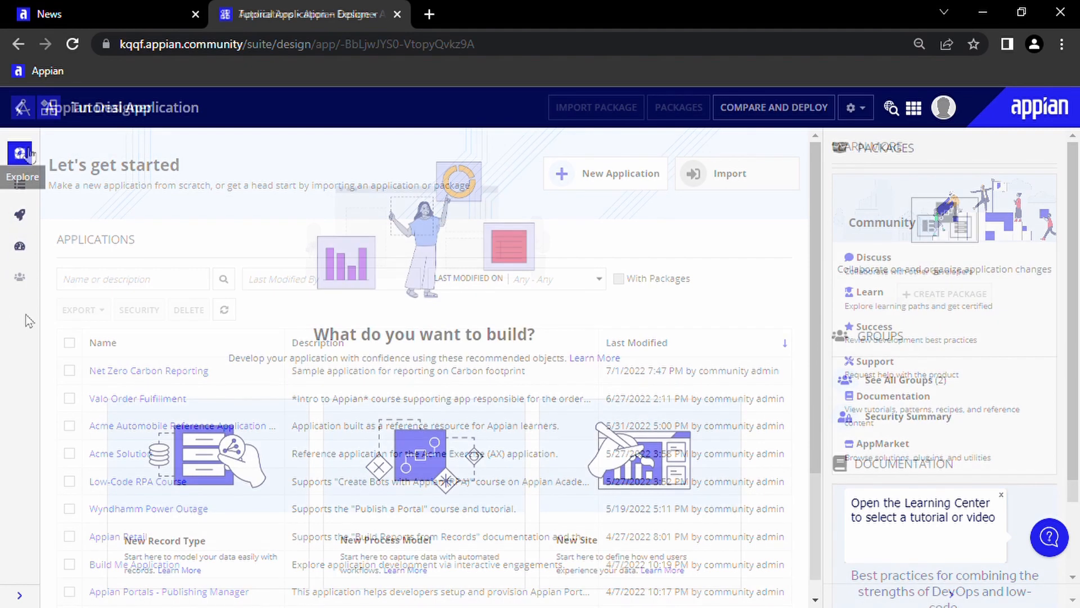
left_click(19, 153)
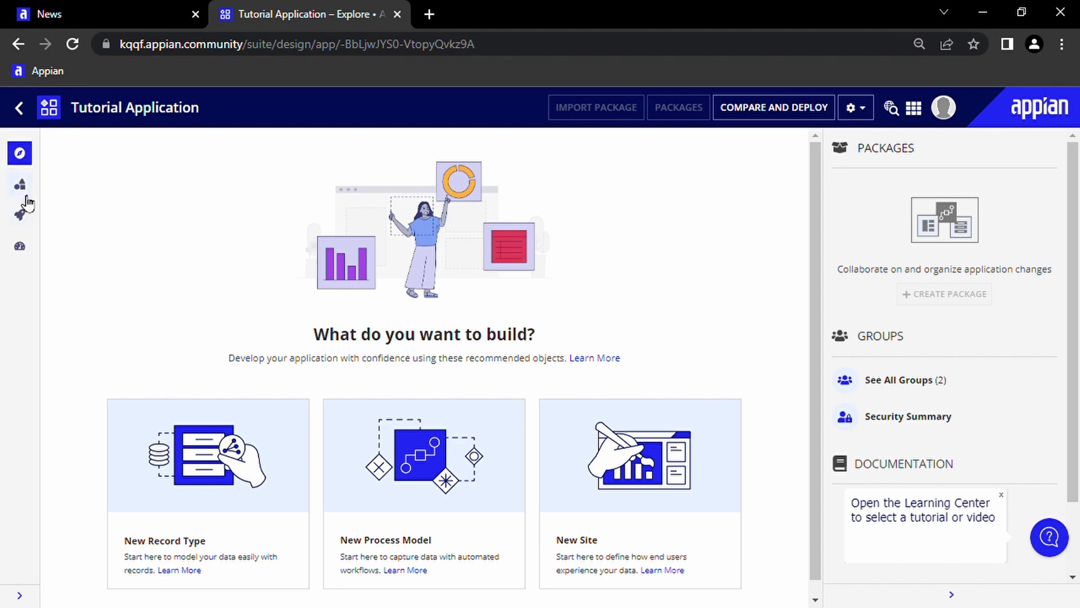
mouse_move(21, 184)
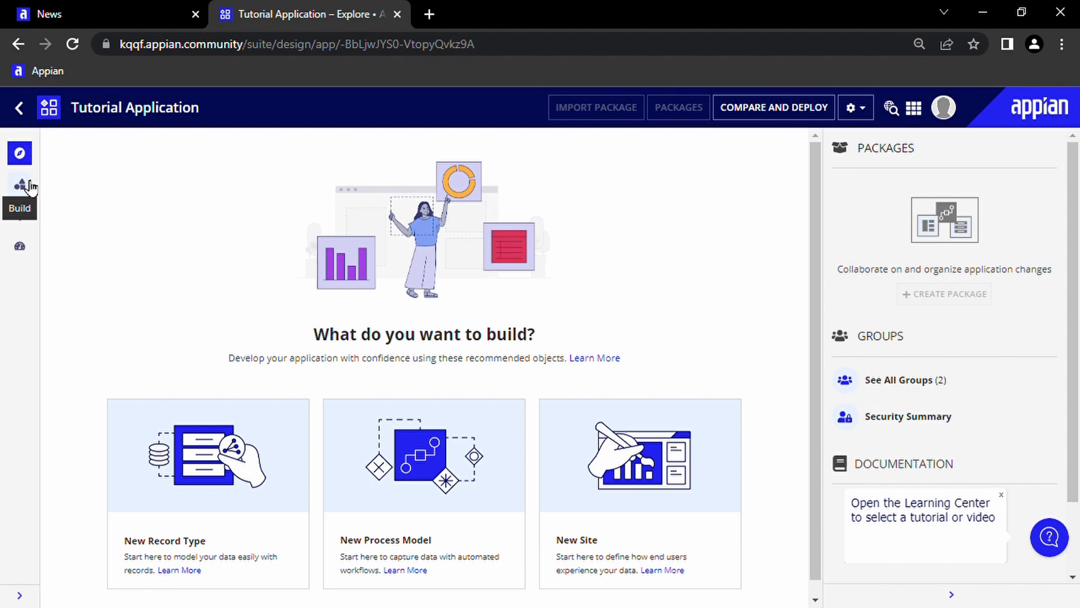
mouse_move(29, 187)
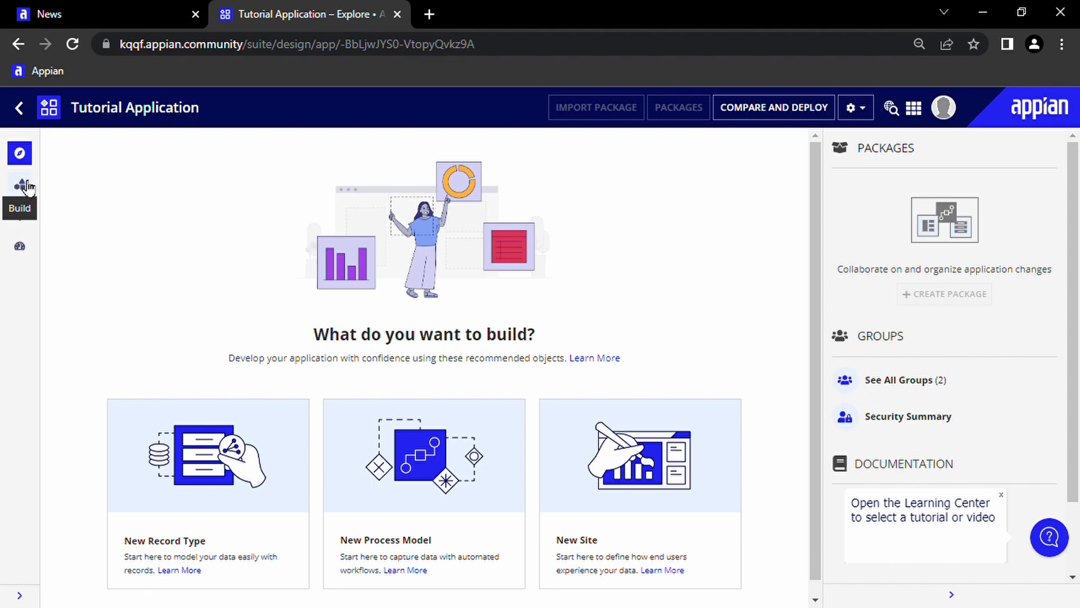
left_click(20, 184)
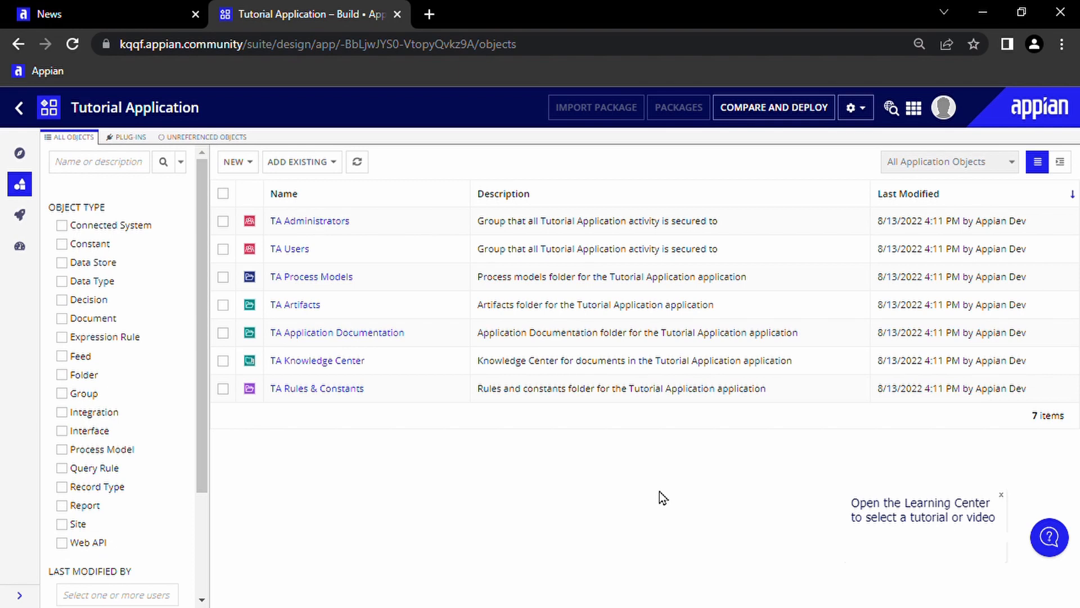
mouse_move(306, 306)
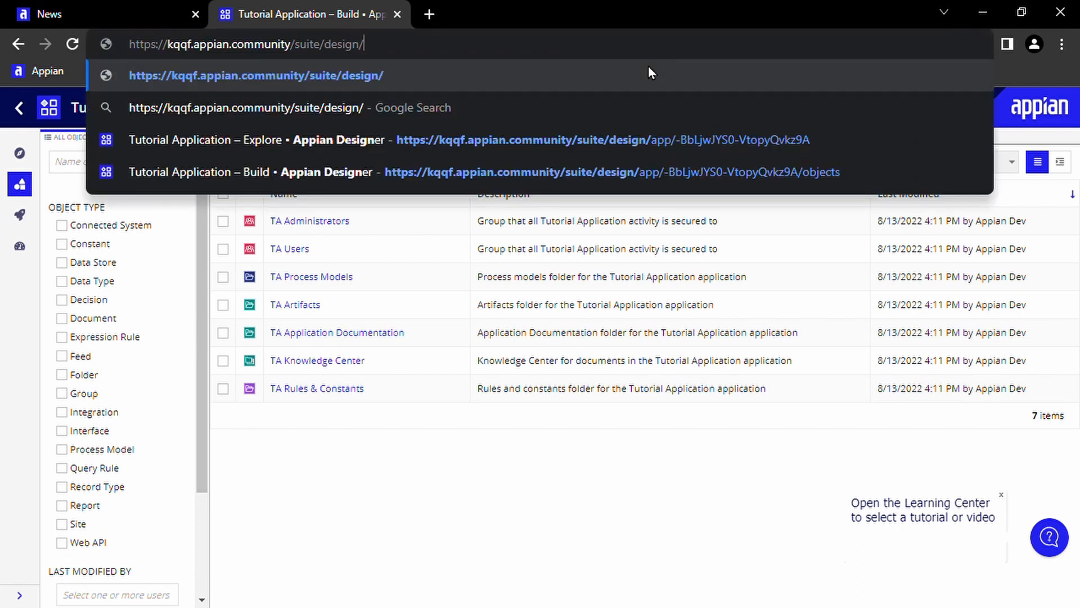
Create a new expression rule in TA Rules & Constants, opening it as an unnamed rule.
type("rule")
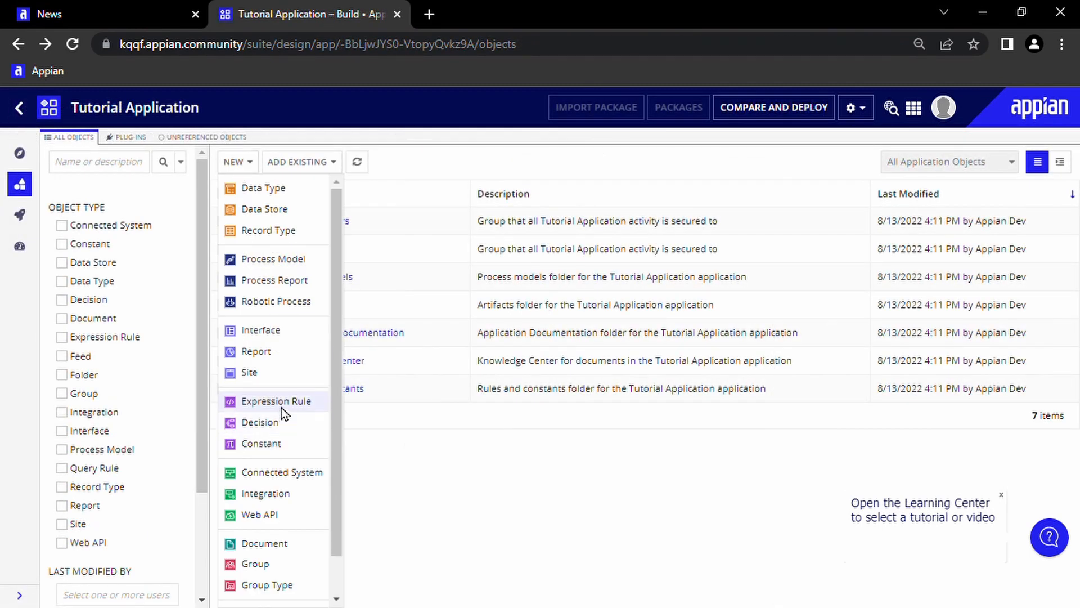
left_click(276, 402)
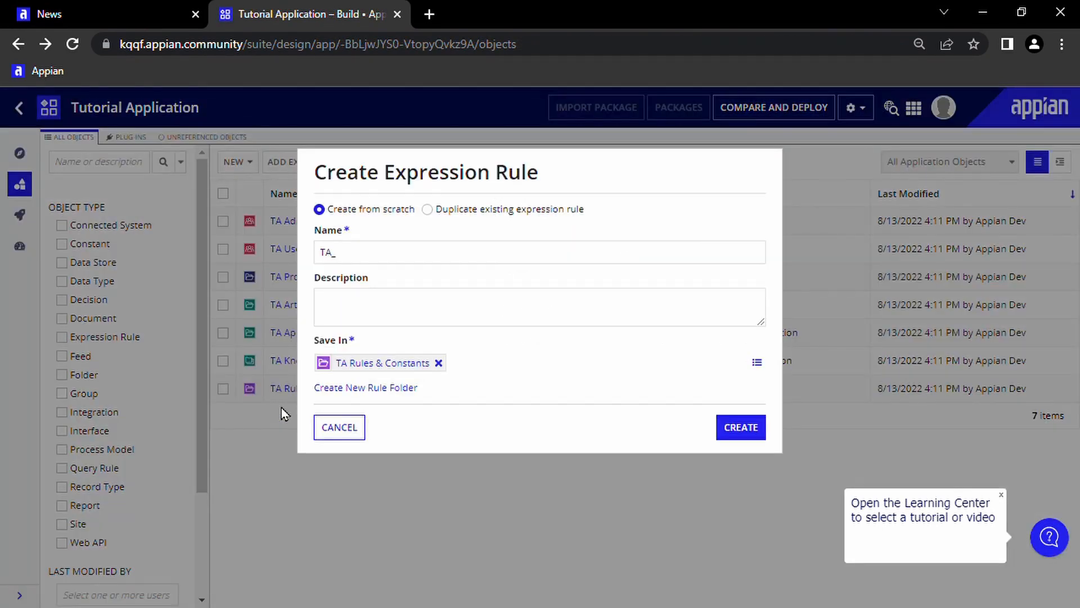
left_click(539, 252)
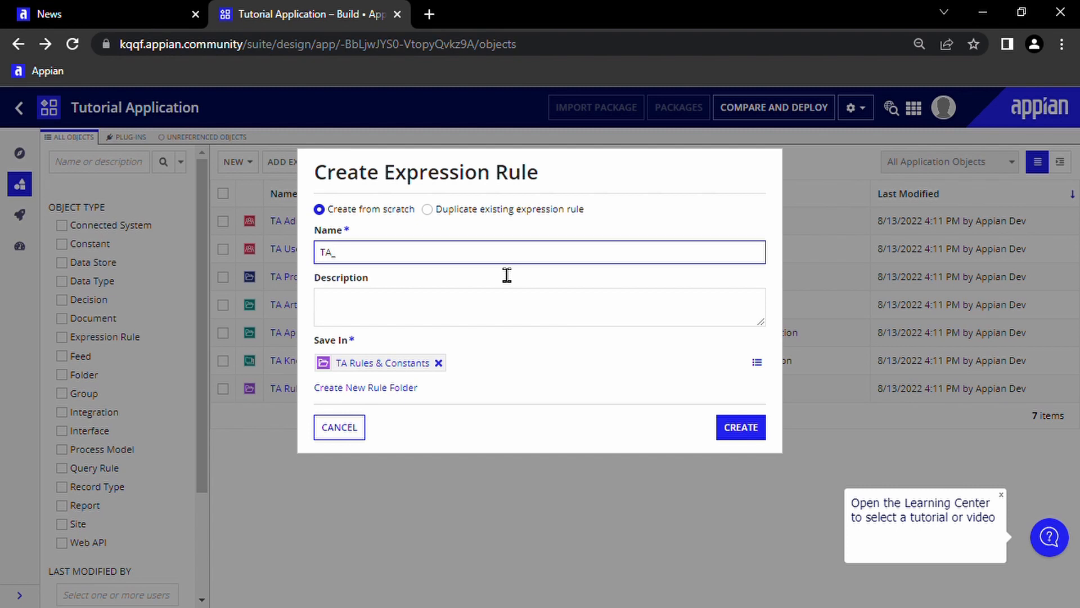
mouse_move(396, 429)
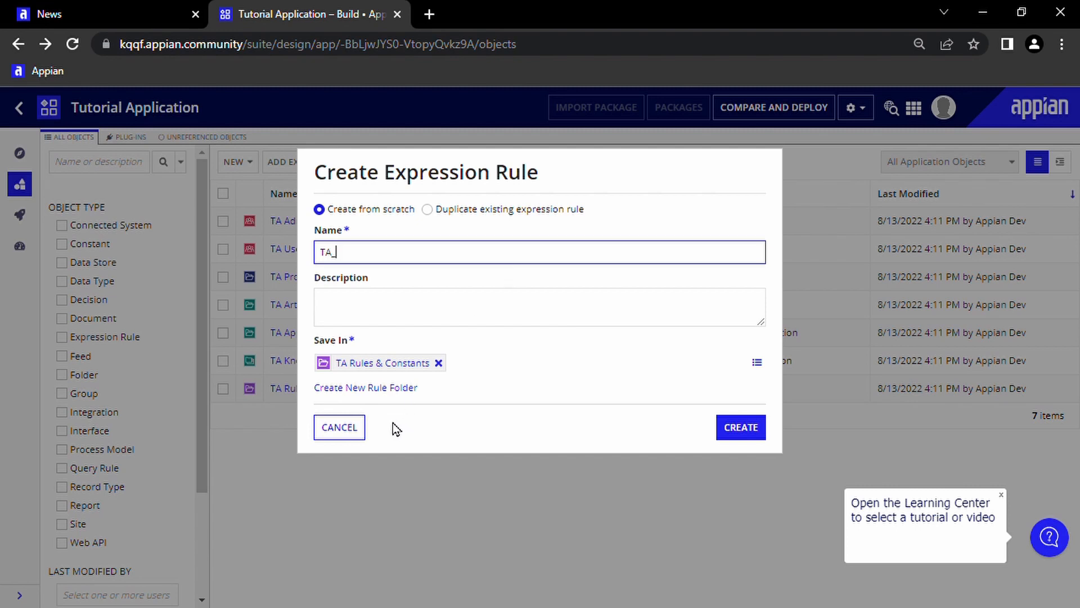
left_click(741, 427)
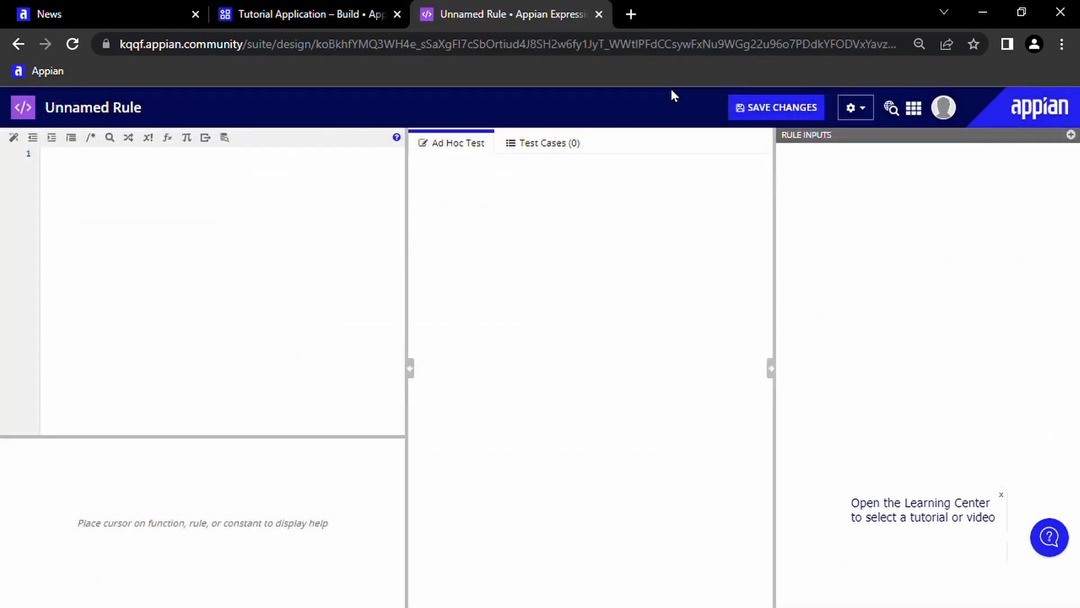
mouse_move(647, 320)
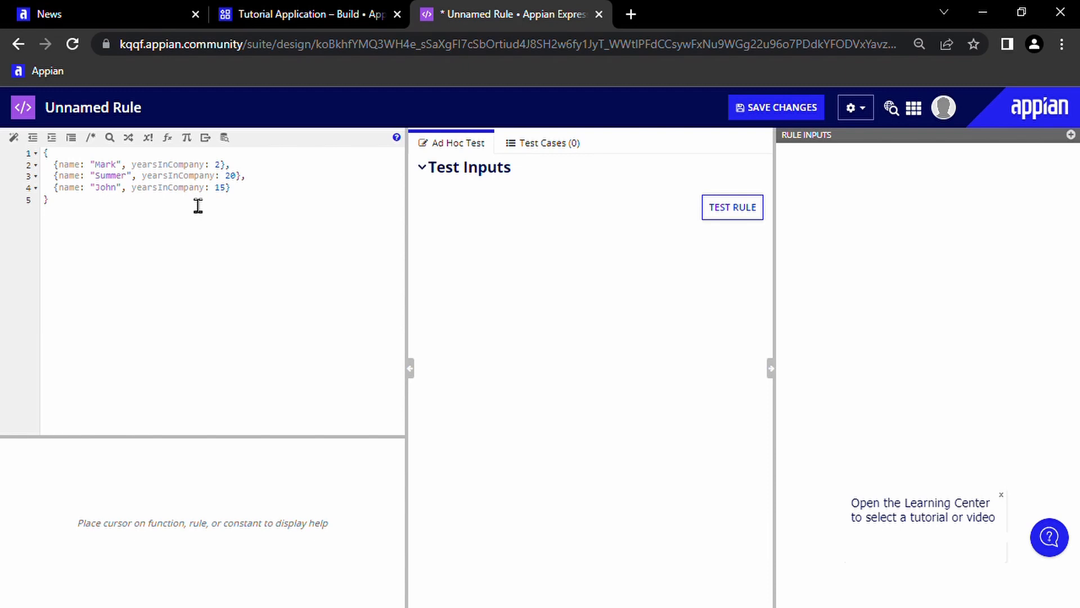
mouse_move(208, 211)
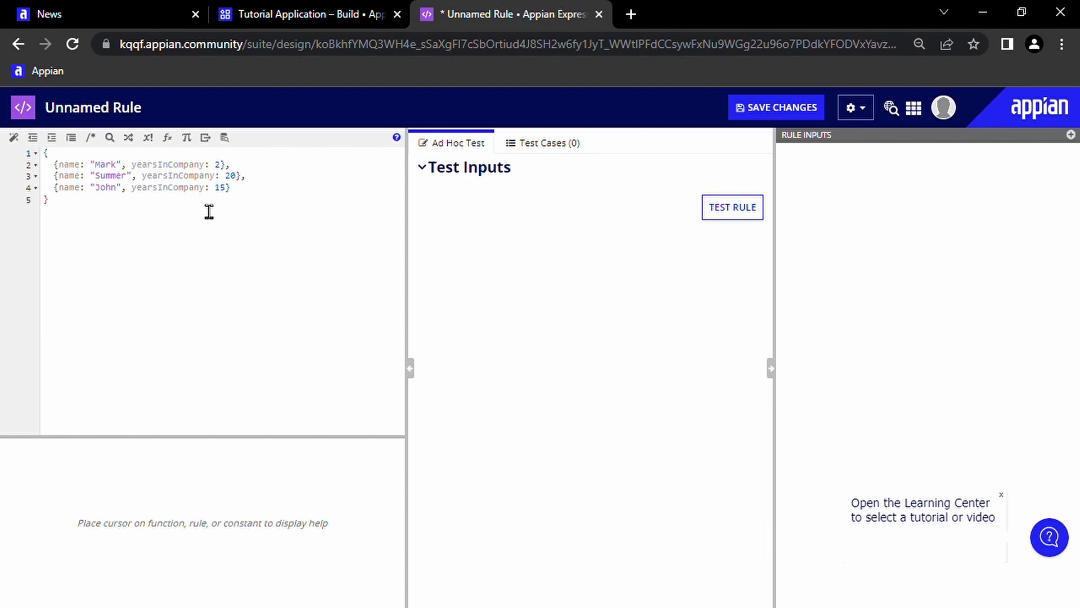
mouse_move(212, 214)
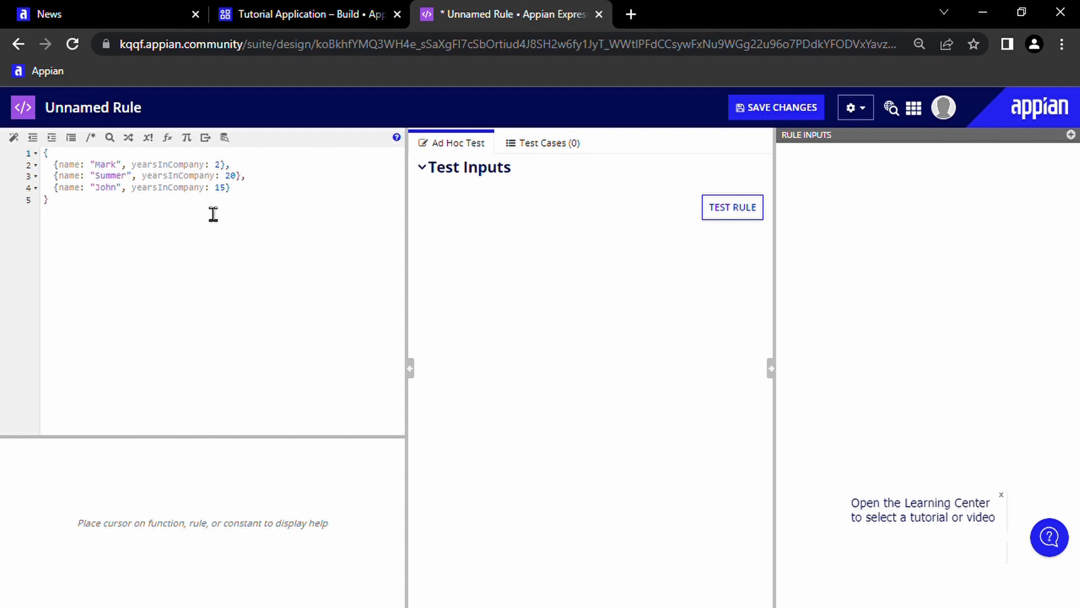
mouse_move(217, 216)
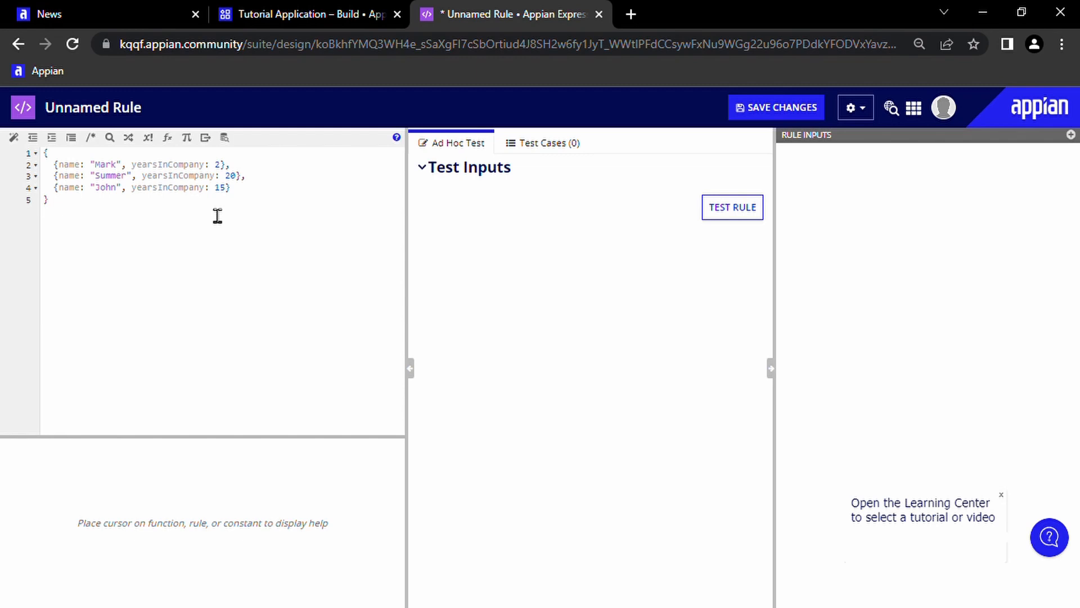
mouse_move(218, 216)
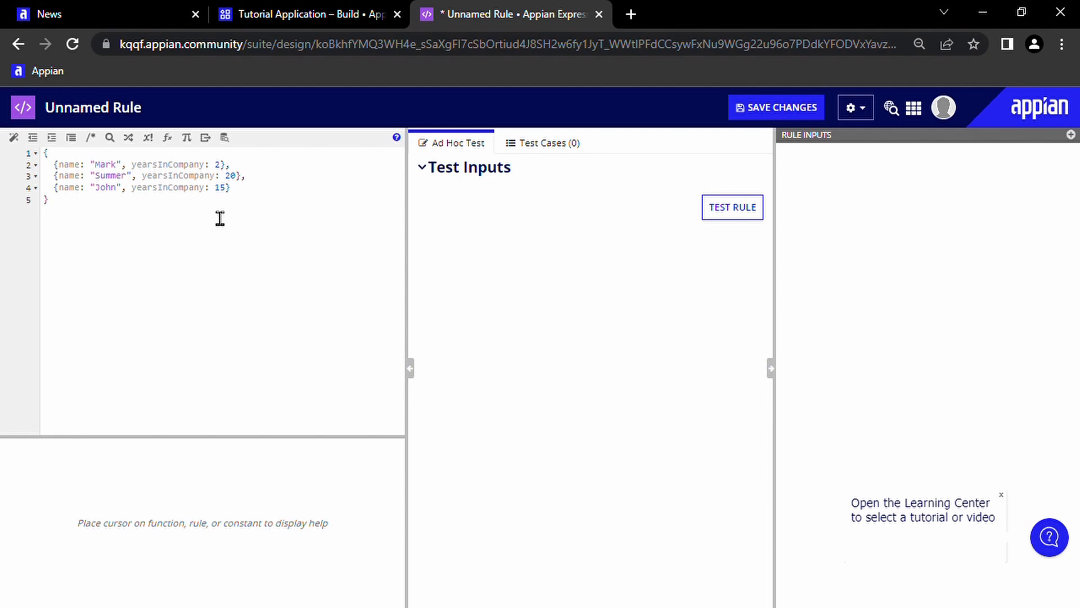
mouse_move(214, 214)
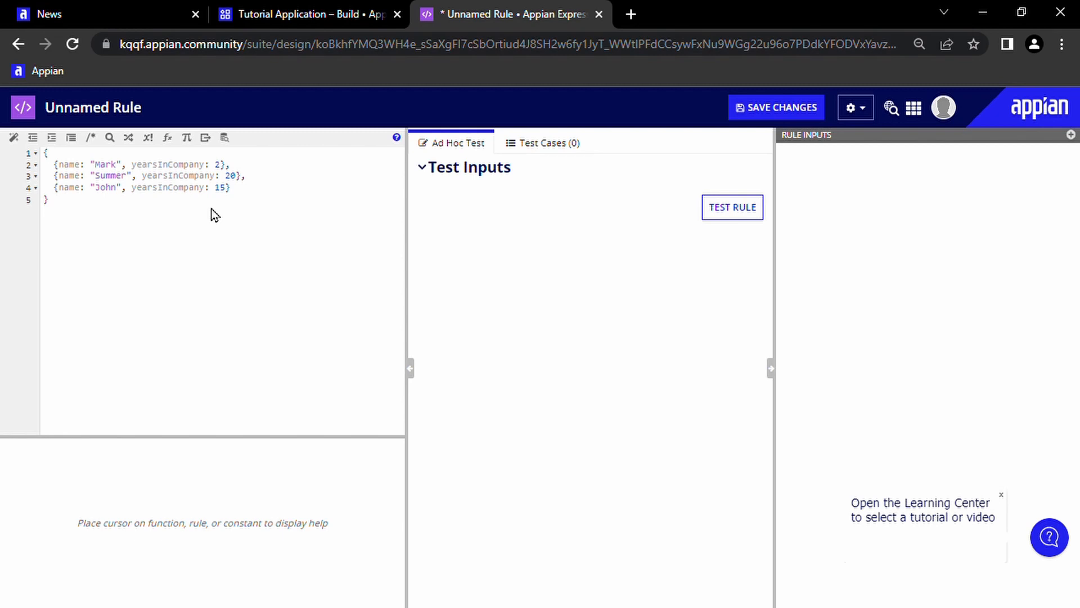
mouse_move(217, 216)
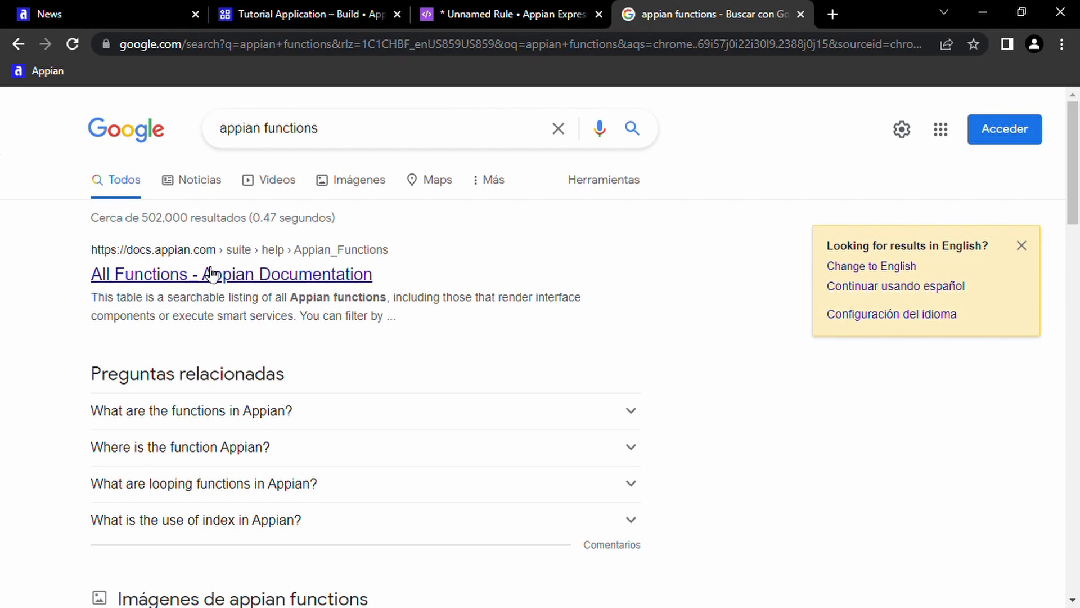
Open the Appian All Functions documentation and browse its function categories.
left_click(230, 274)
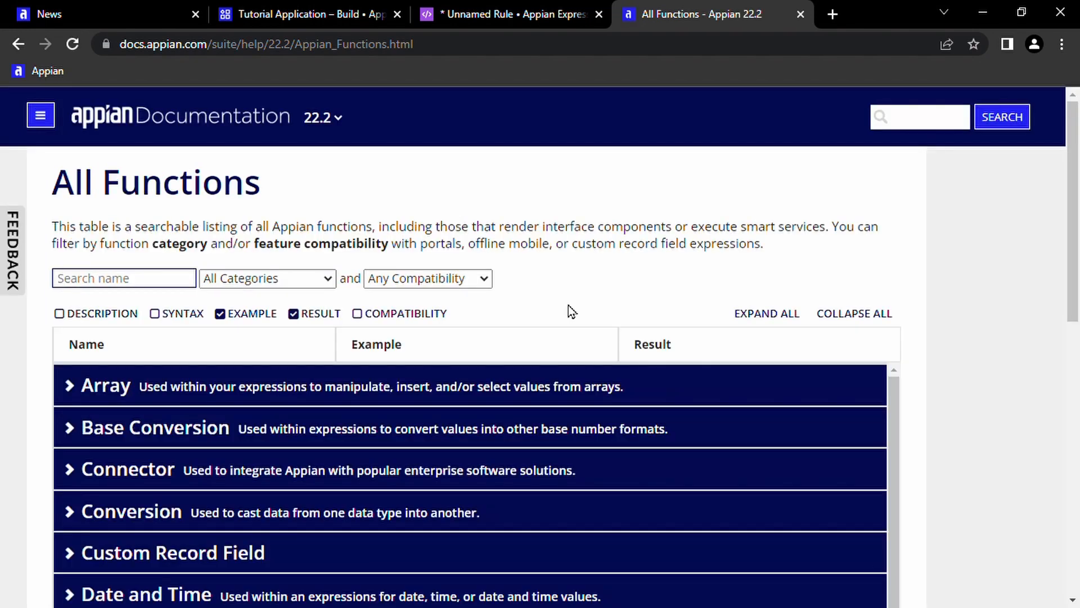
scroll("down", 3)
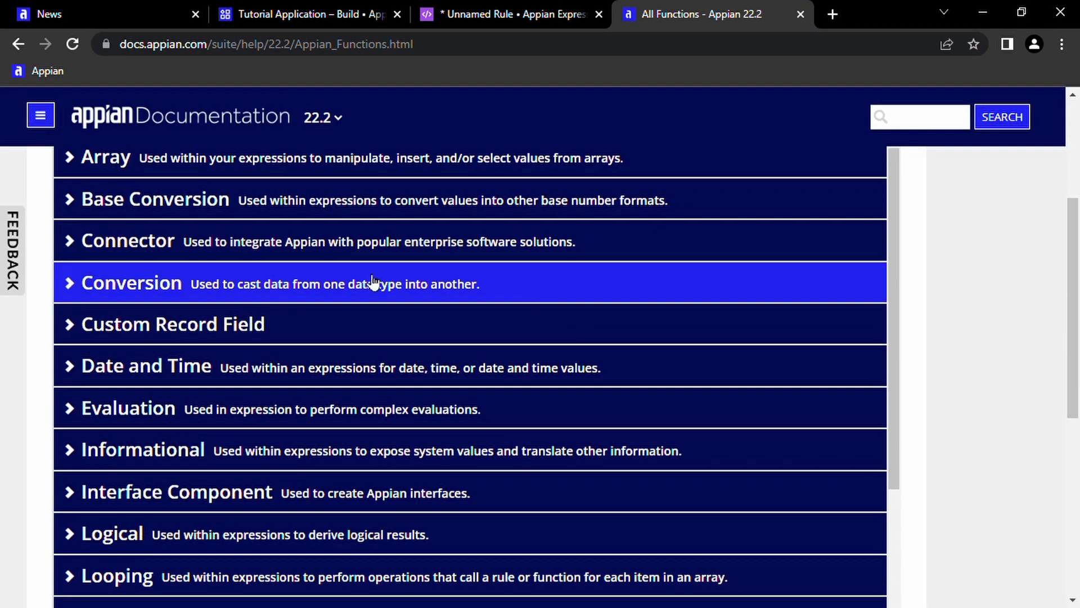
left_click(128, 242)
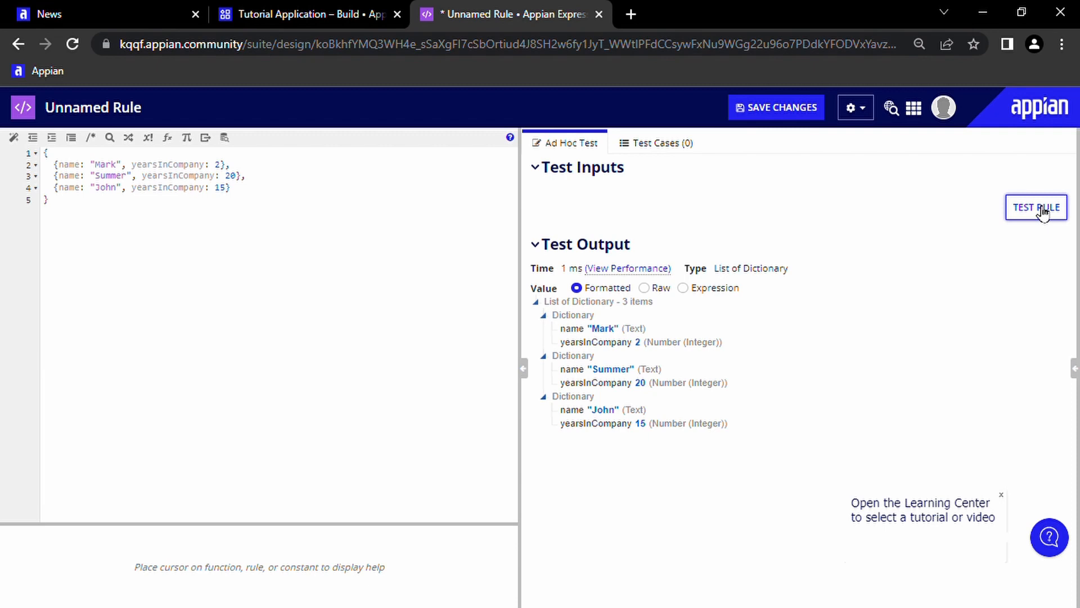
mouse_move(783, 209)
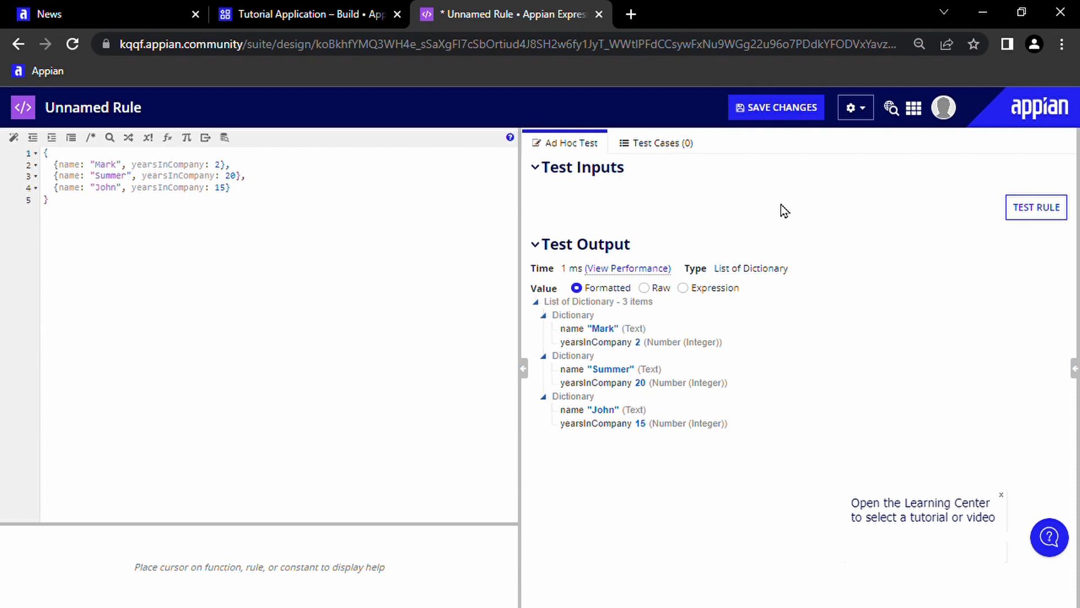
mouse_move(785, 211)
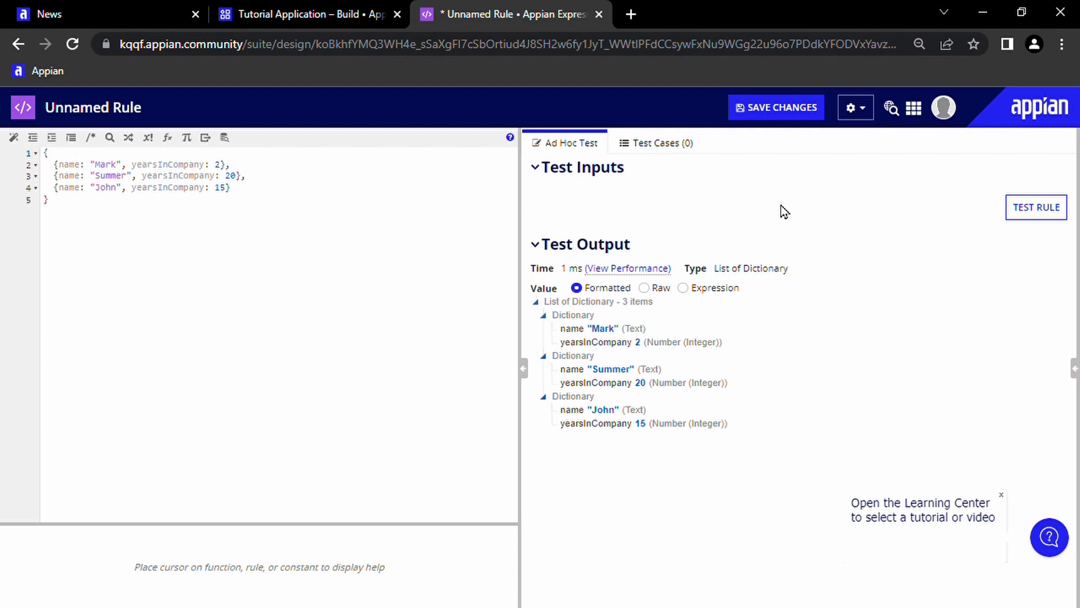
mouse_move(843, 406)
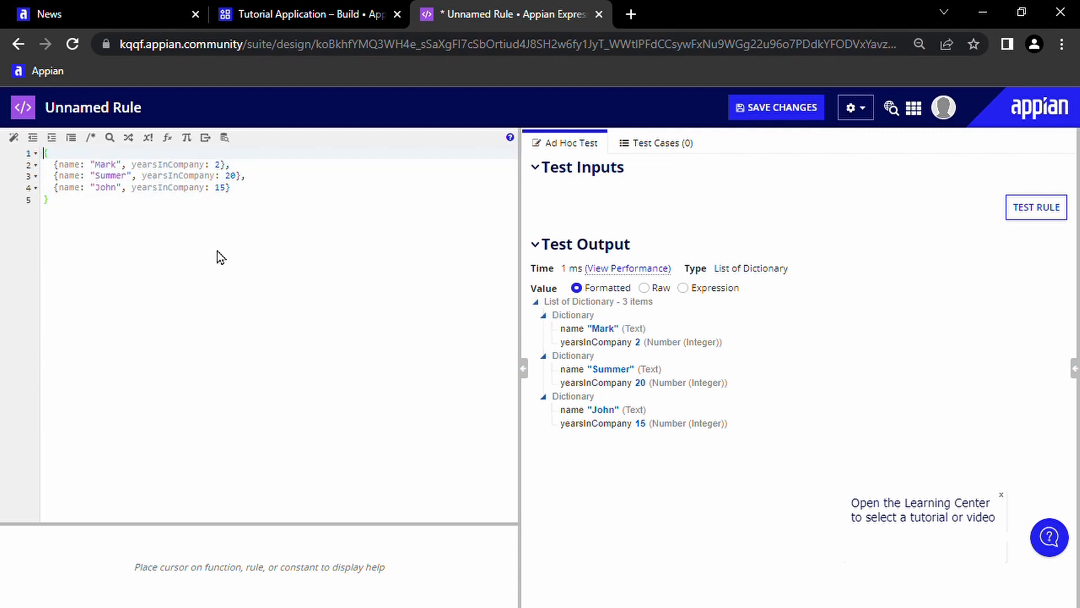
Start an a!forEach whose if() tests fv!item.yearsInCompany >= 10.
type("a!forEach(")
left_click(147, 199)
type(",")
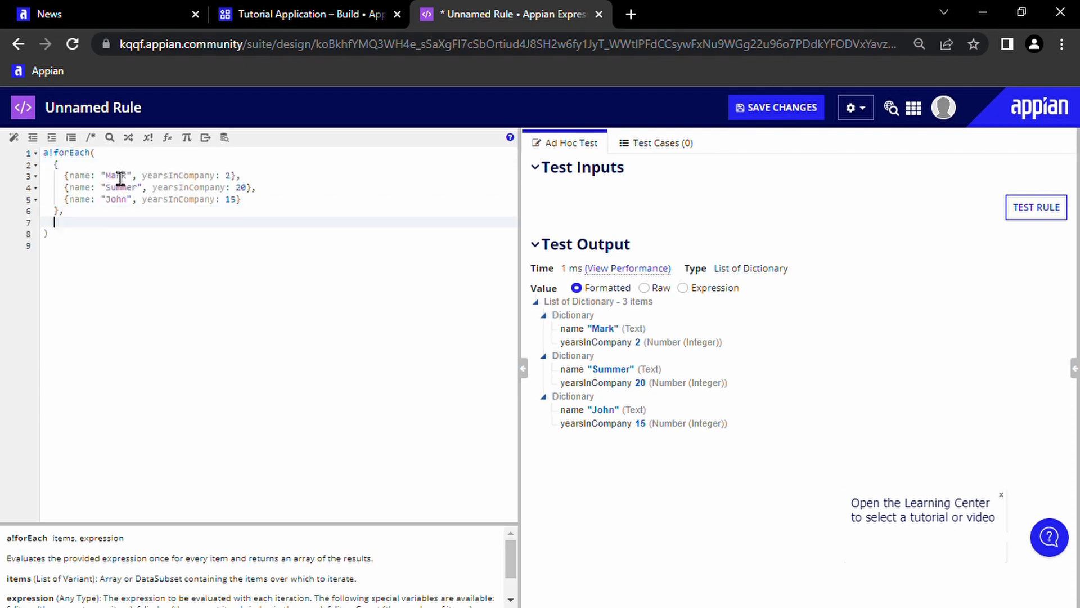
type("f")
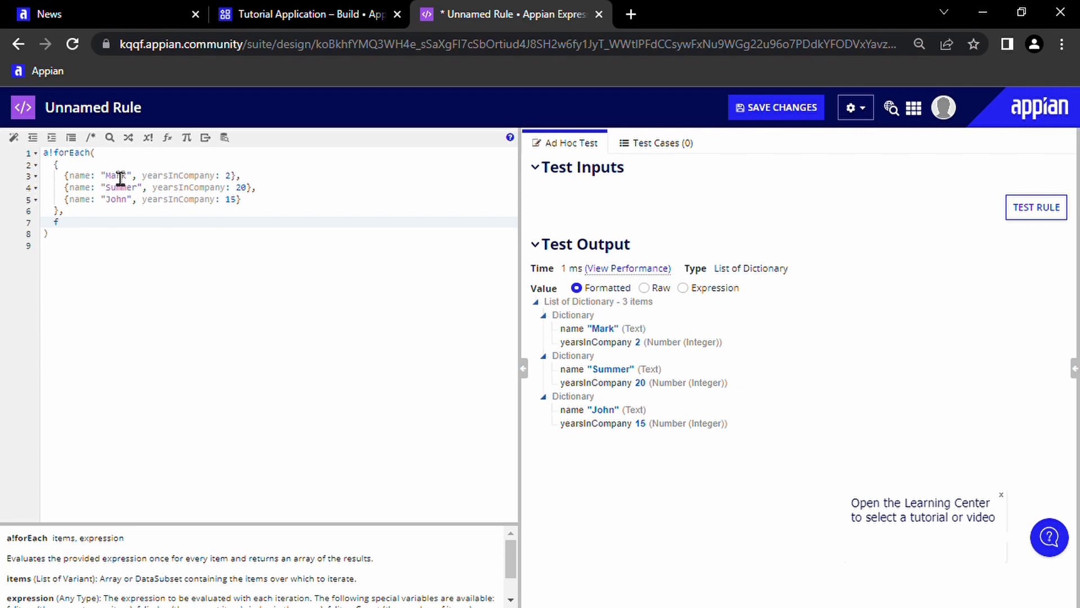
type("fv!item")
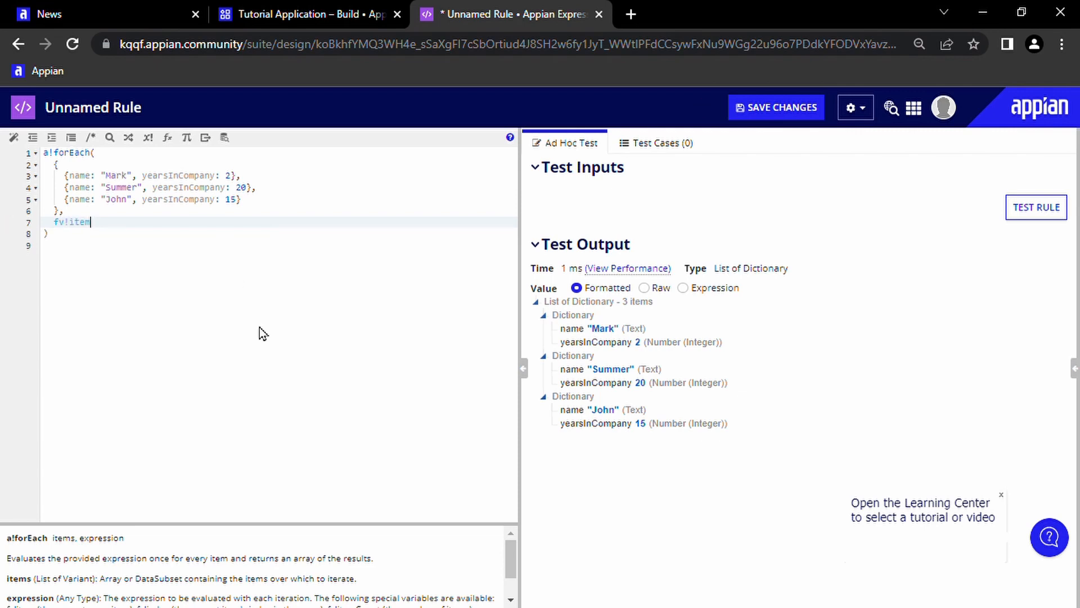
double_click(73, 221)
type("if(")
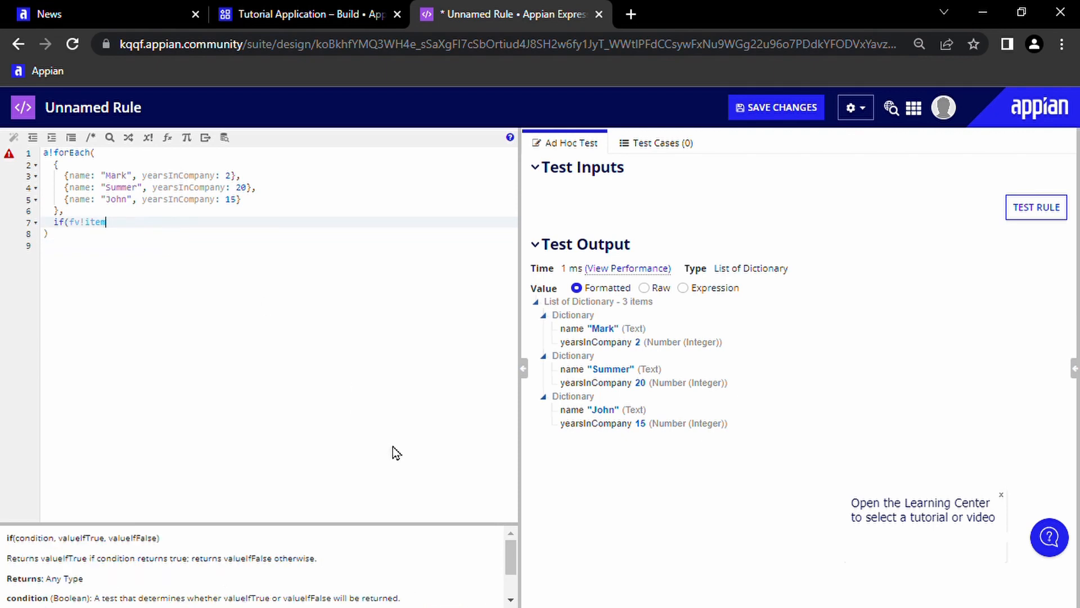
type(">=")
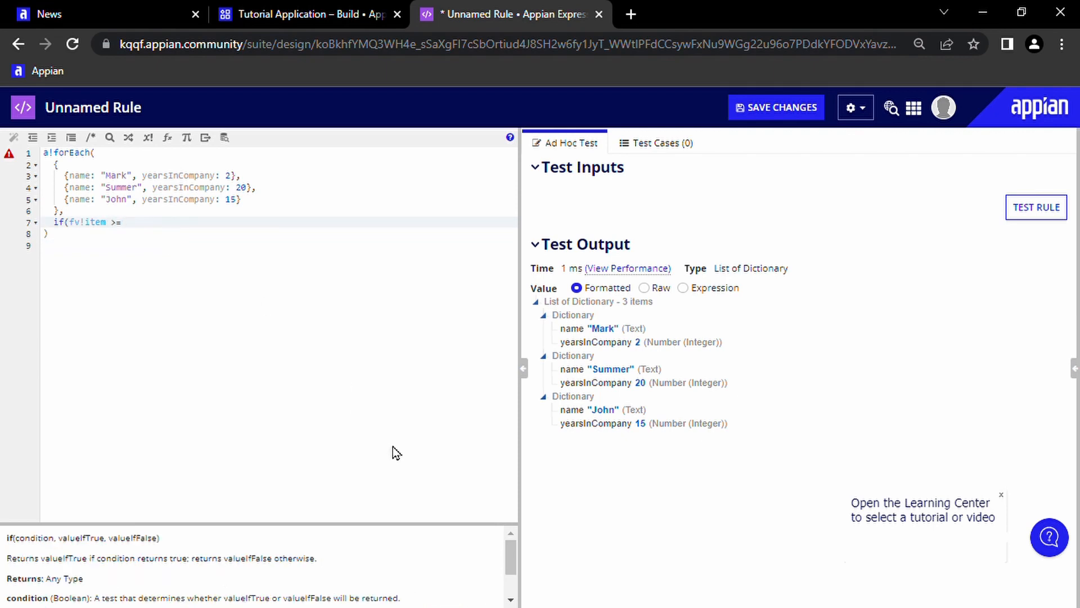
type("10")
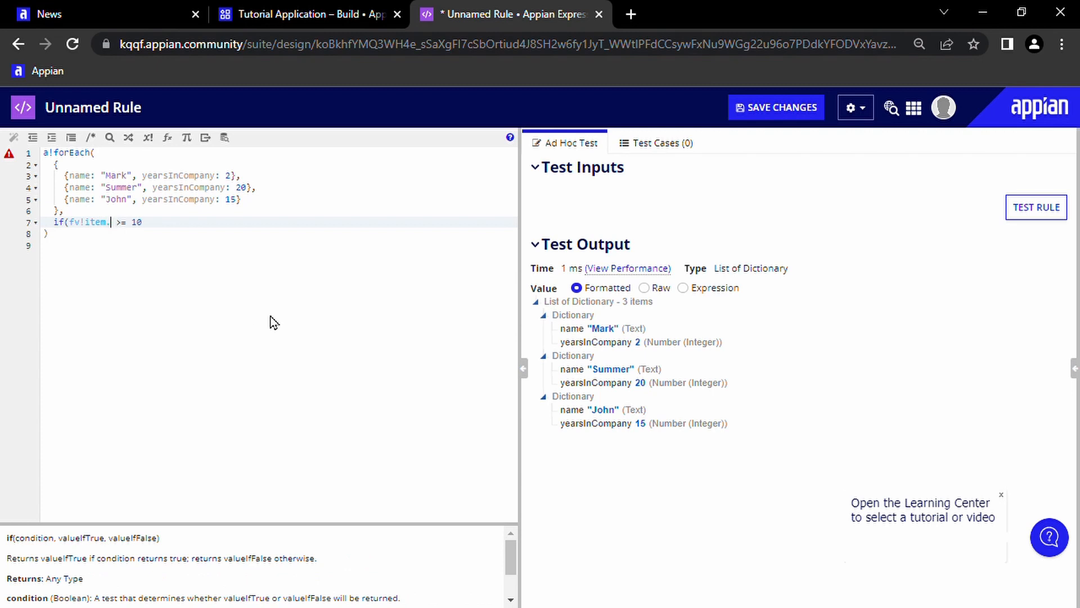
type("yearsInCompany")
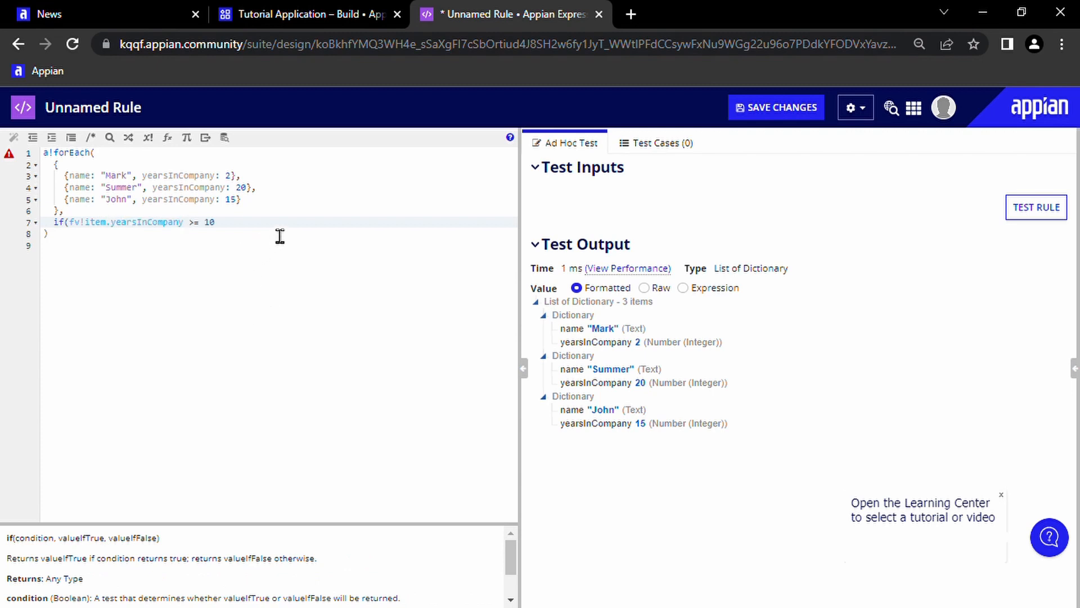
mouse_move(331, 394)
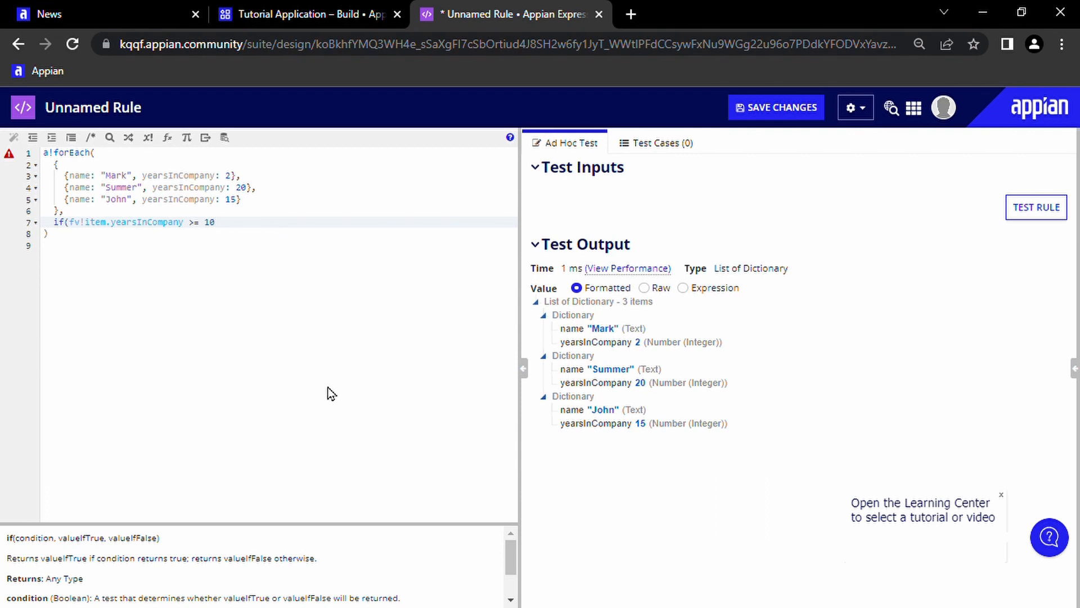
Make the true branch return "Award to " & fv!item.name.
type(",")
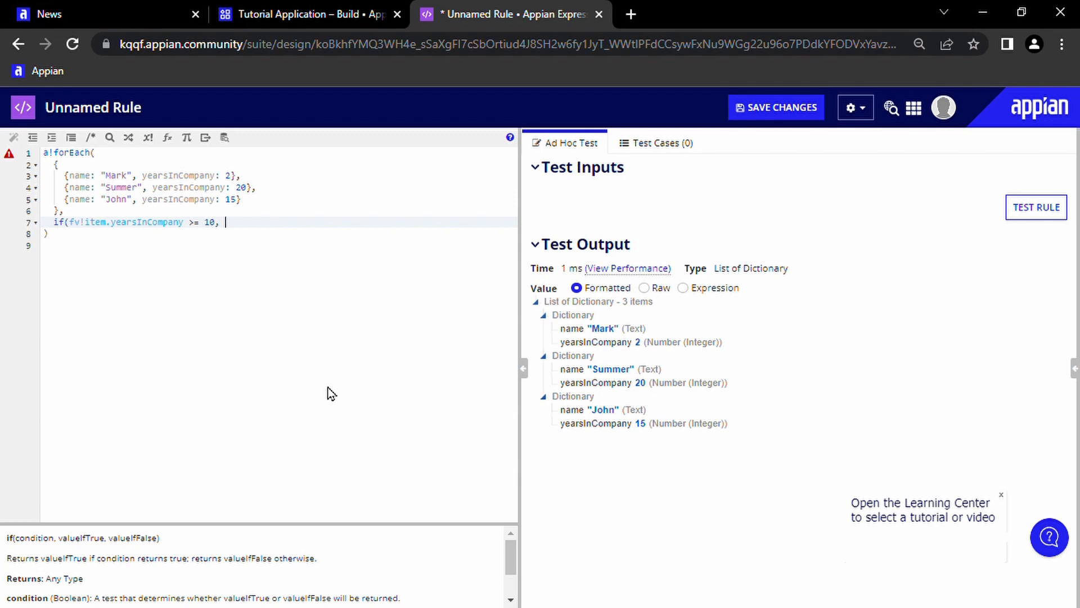
type("\"Awa")
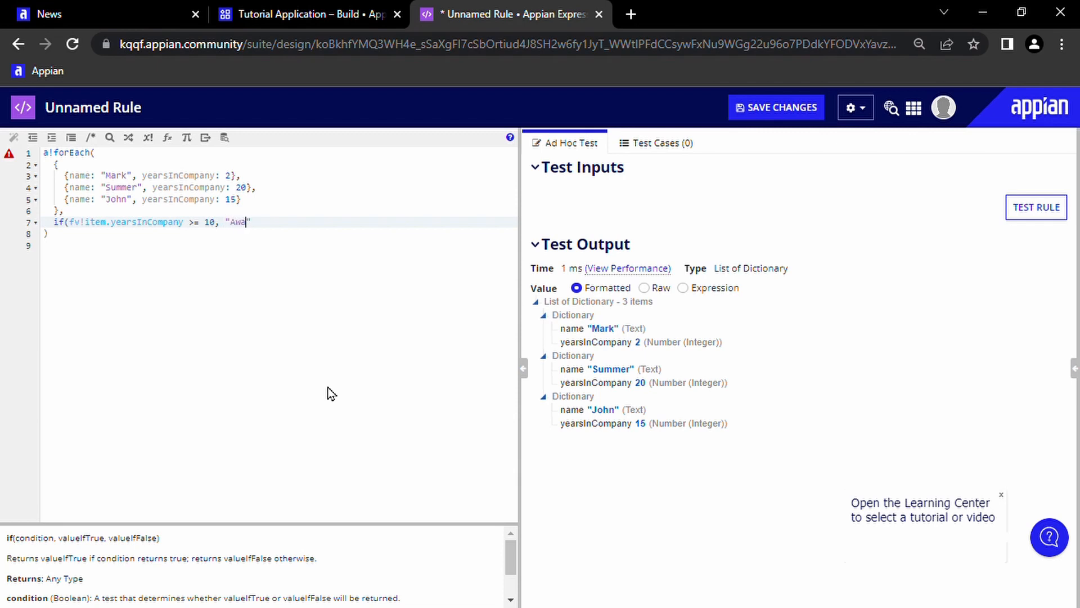
type("rd to")
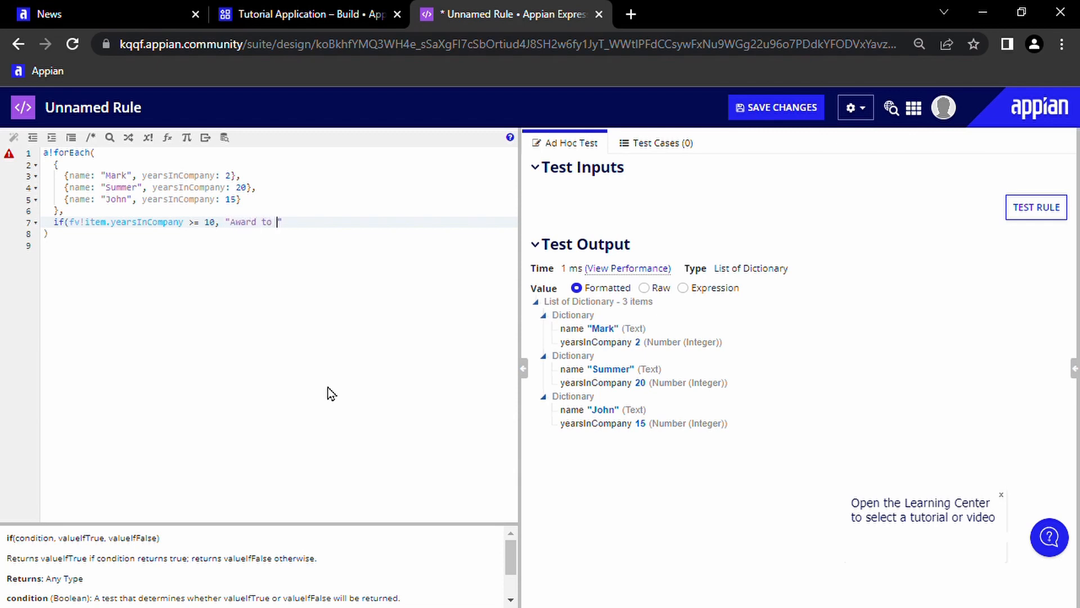
type("\" &")
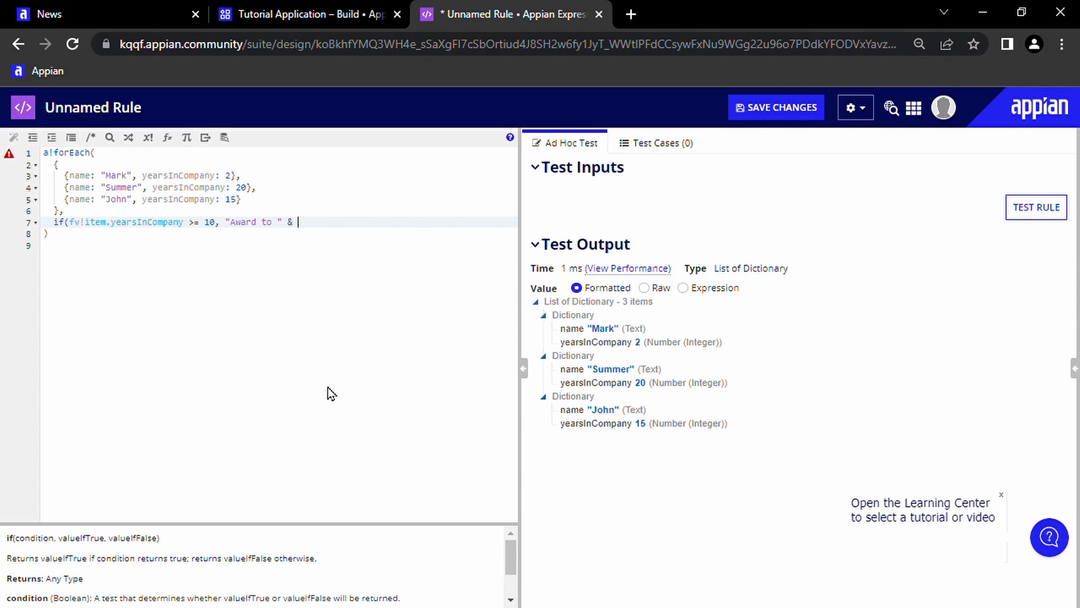
type("fv!item")
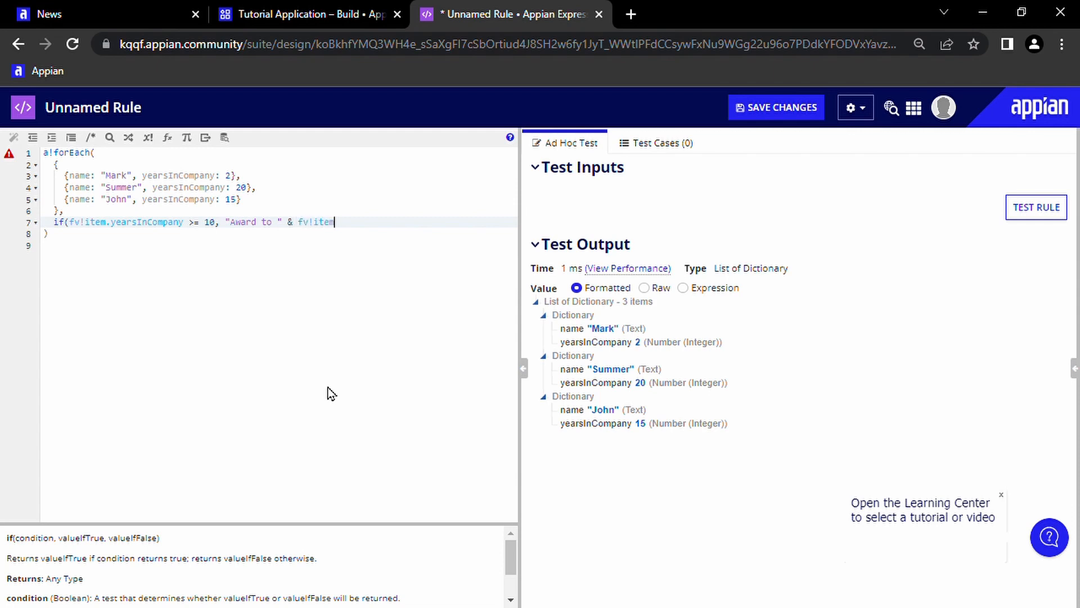
type(".name, {})")
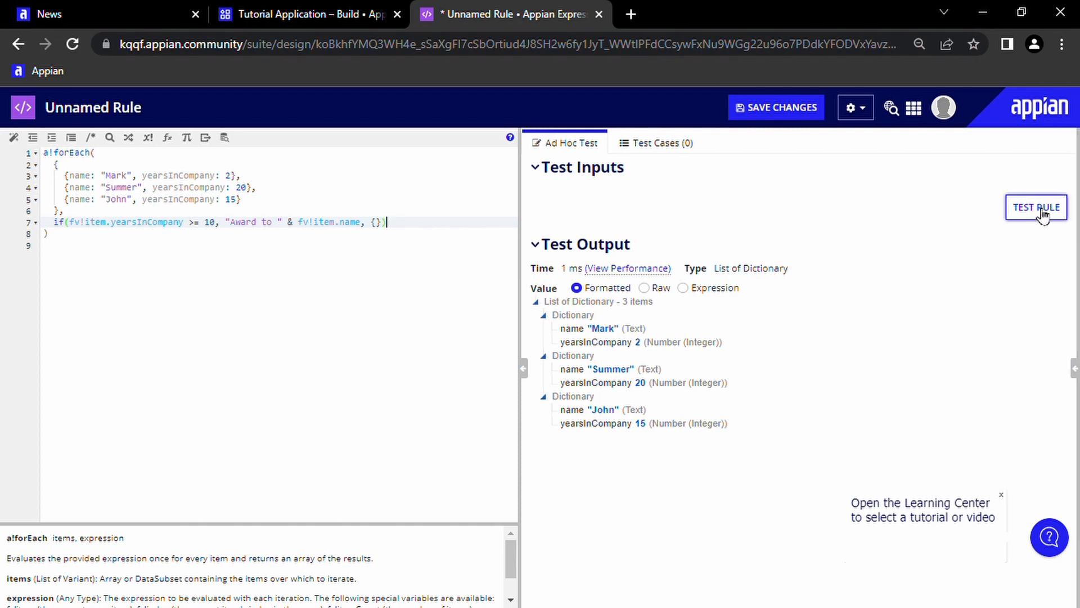
Test the rule, wrap yearsInCompany in tointeger(), and retest to get Summer's and John's awards.
left_click(1036, 207)
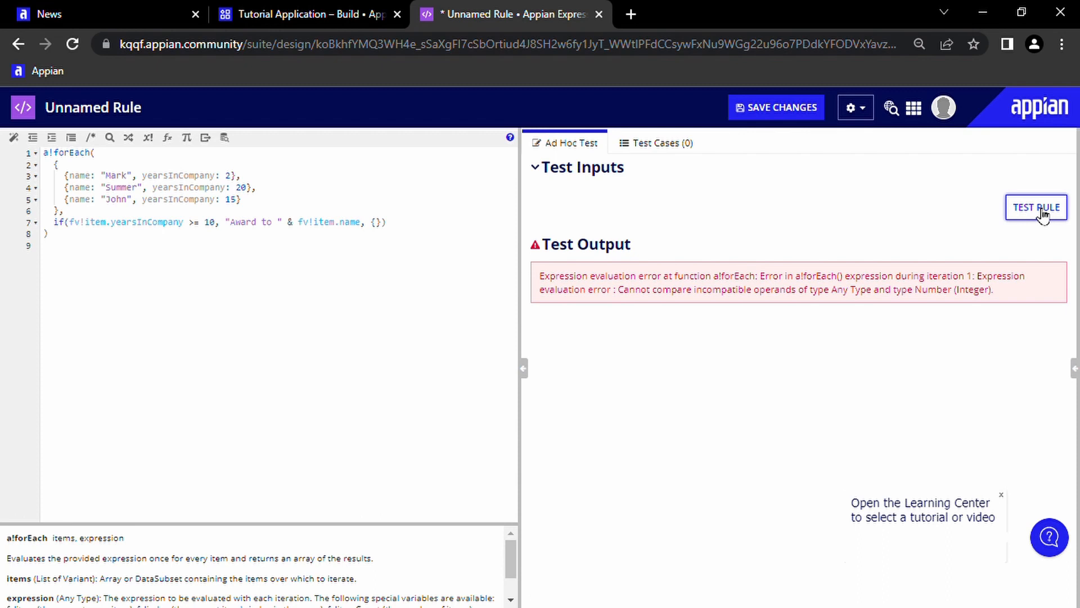
mouse_move(86, 241)
type("(tointeger")
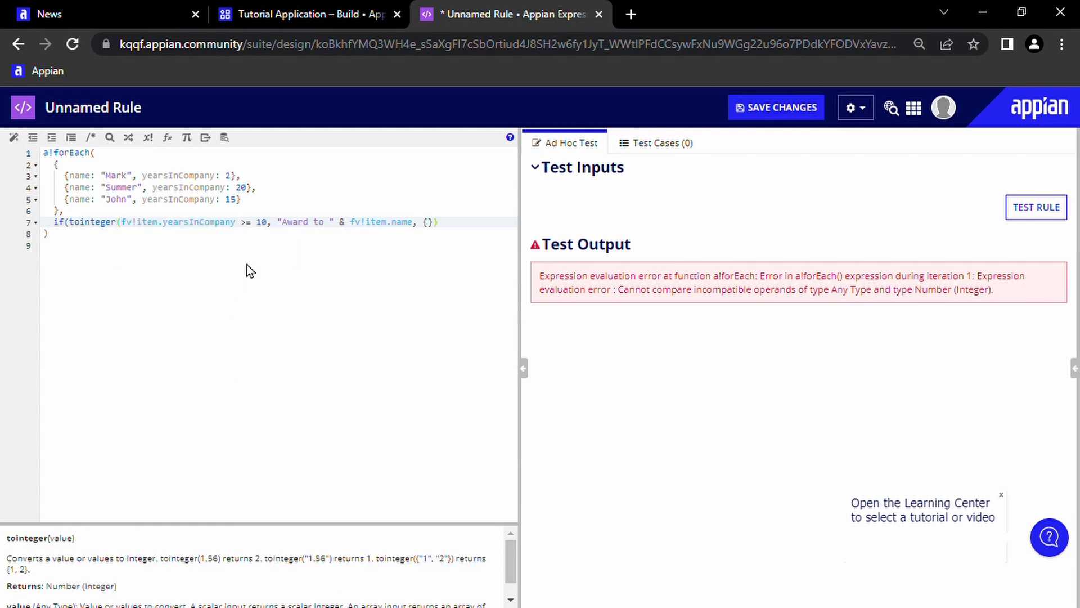
mouse_move(347, 315)
type(")")
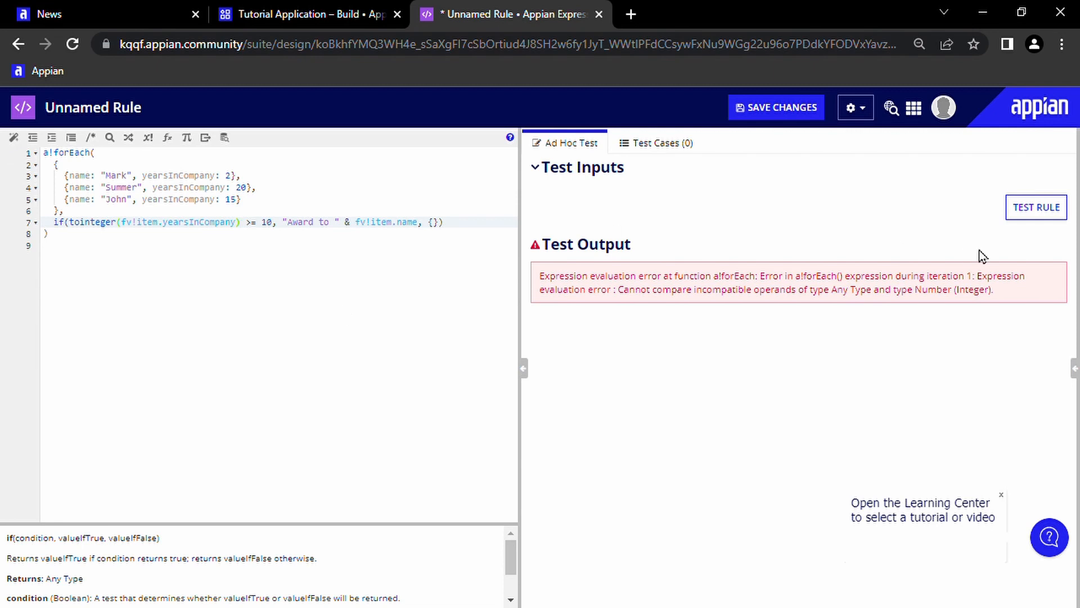
left_click(1035, 207)
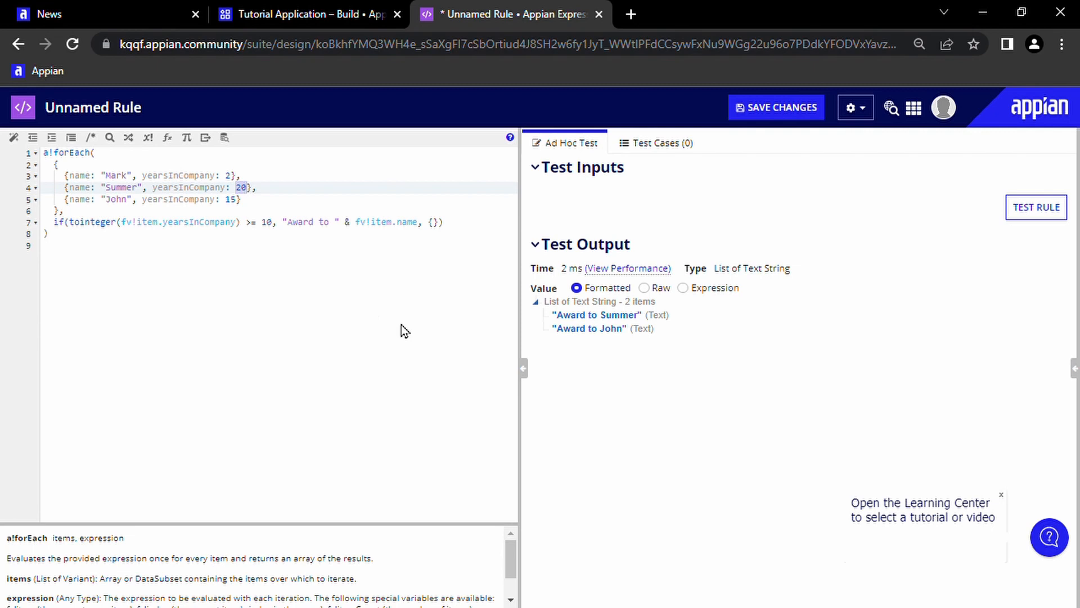
Set Summer's yearsInCompany to 5 and John's to 7, then test the rule.
type("5")
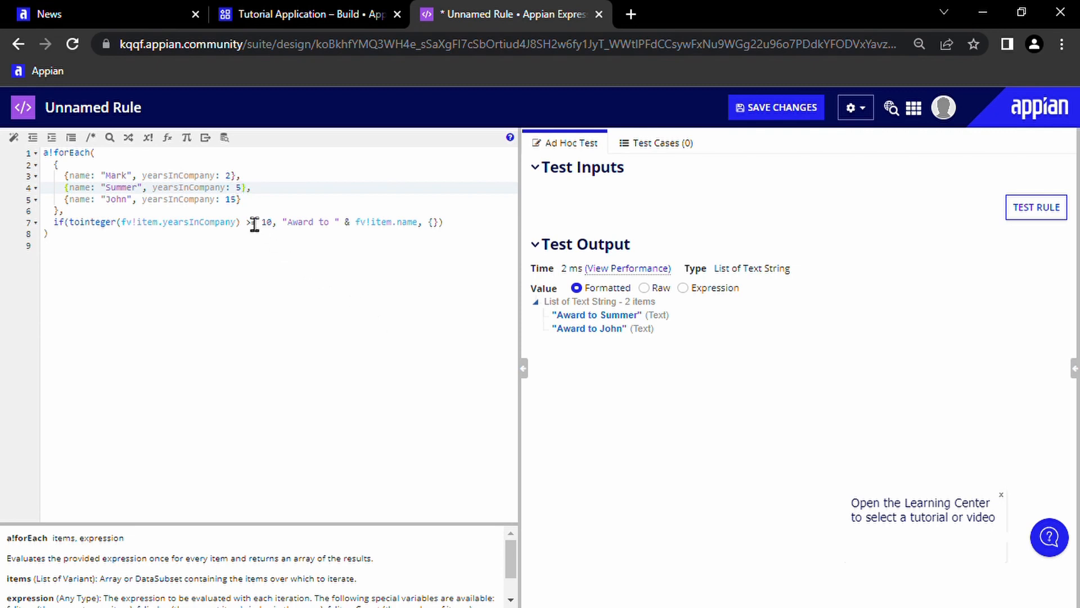
type("7")
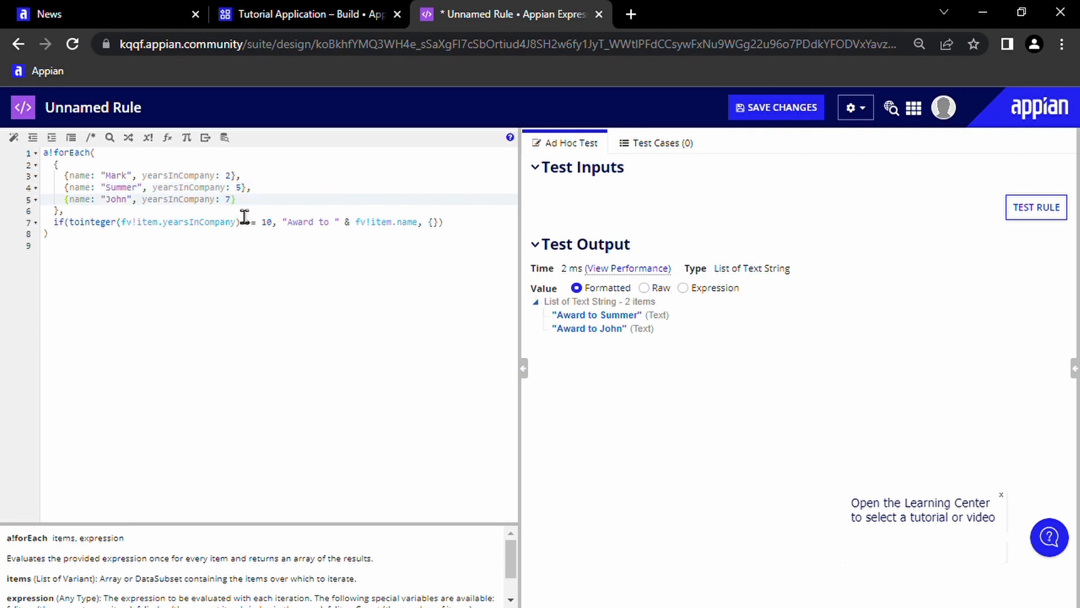
left_click(1037, 207)
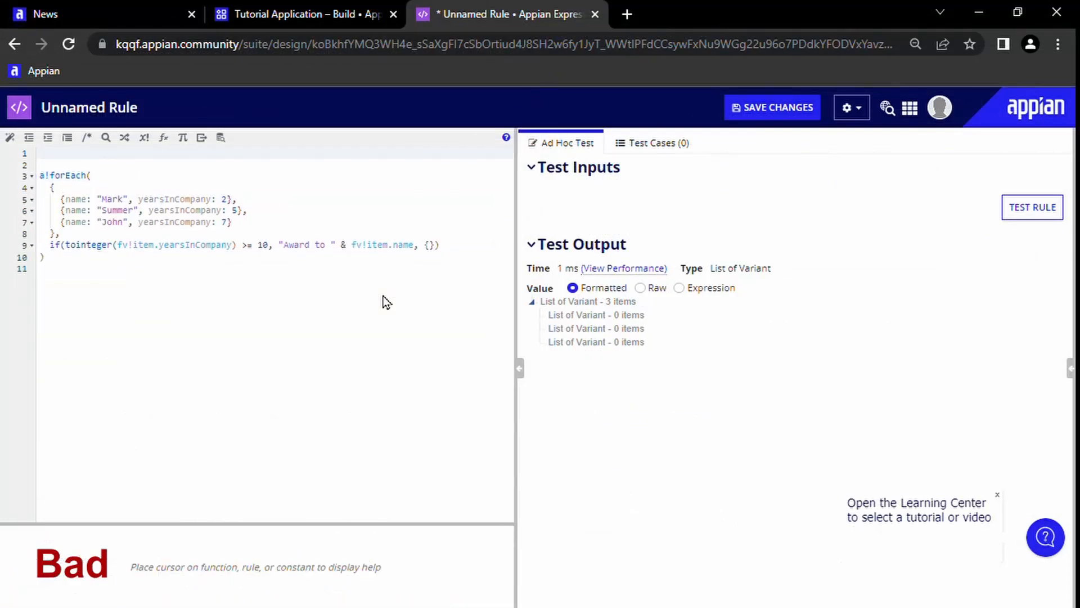
Wrap a!forEach in a!flatten(), tidy the indentation, and test the rule.
type("flatten(")
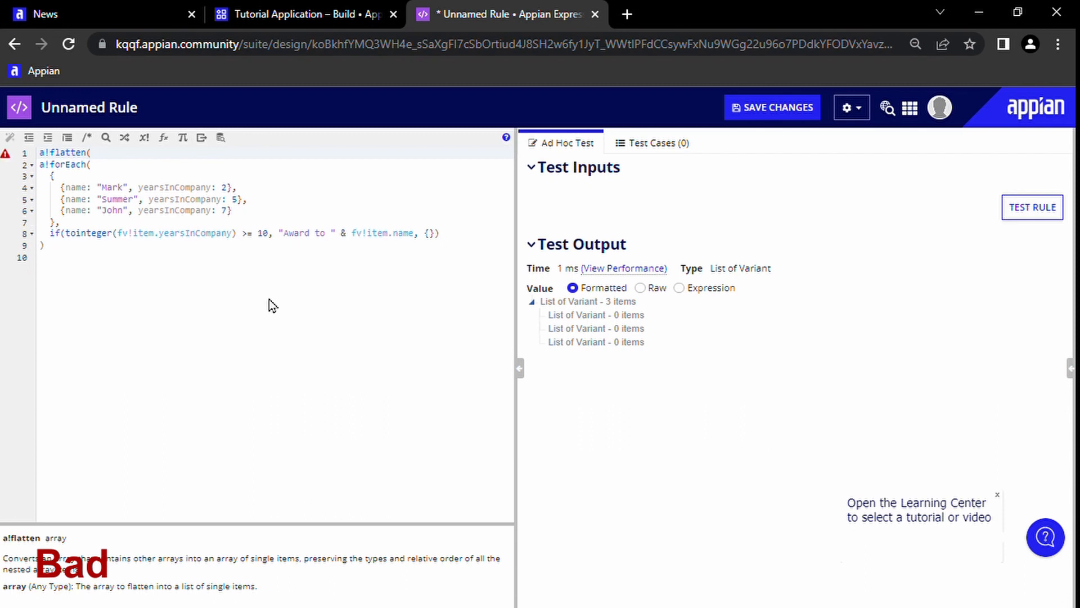
left_click(31, 164)
type(")")
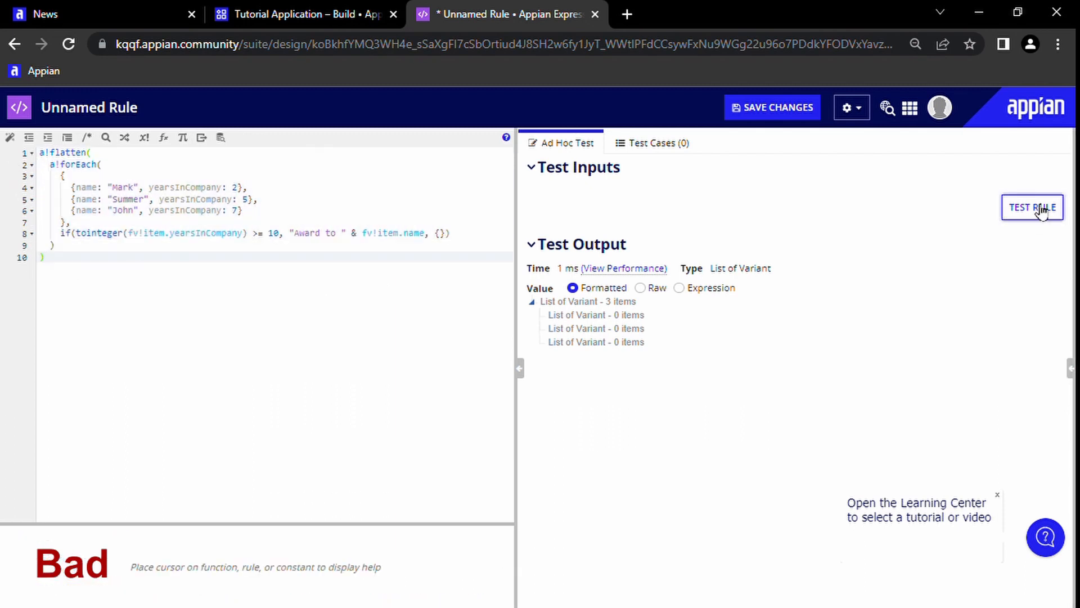
left_click(1031, 207)
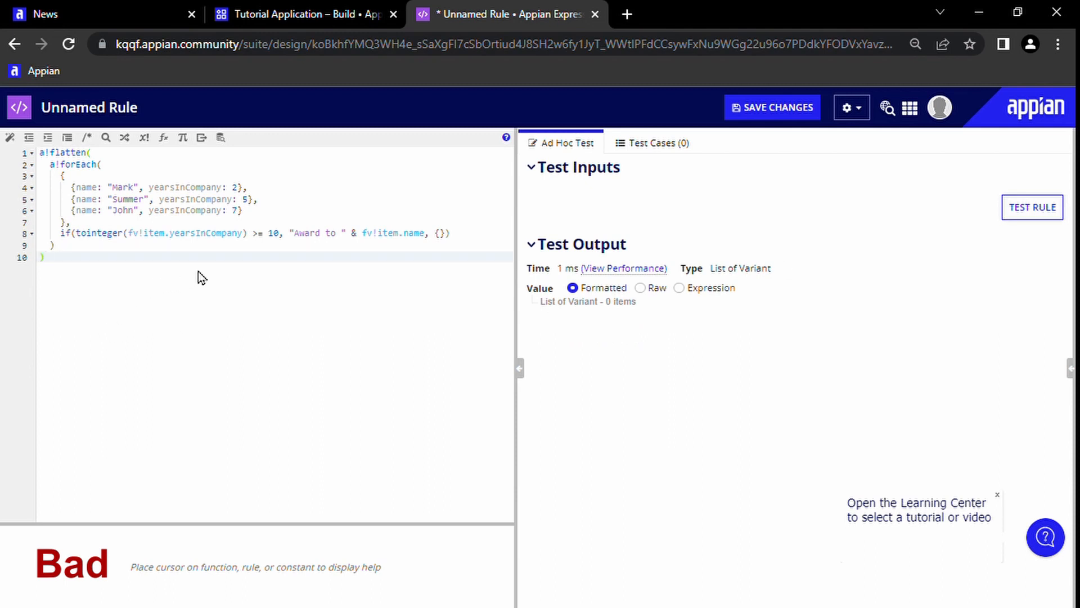
Wrap it in if(a!isNullOrEmpty(...)) returning "No award to any employees" when empty.
type("isn")
type("\"N")
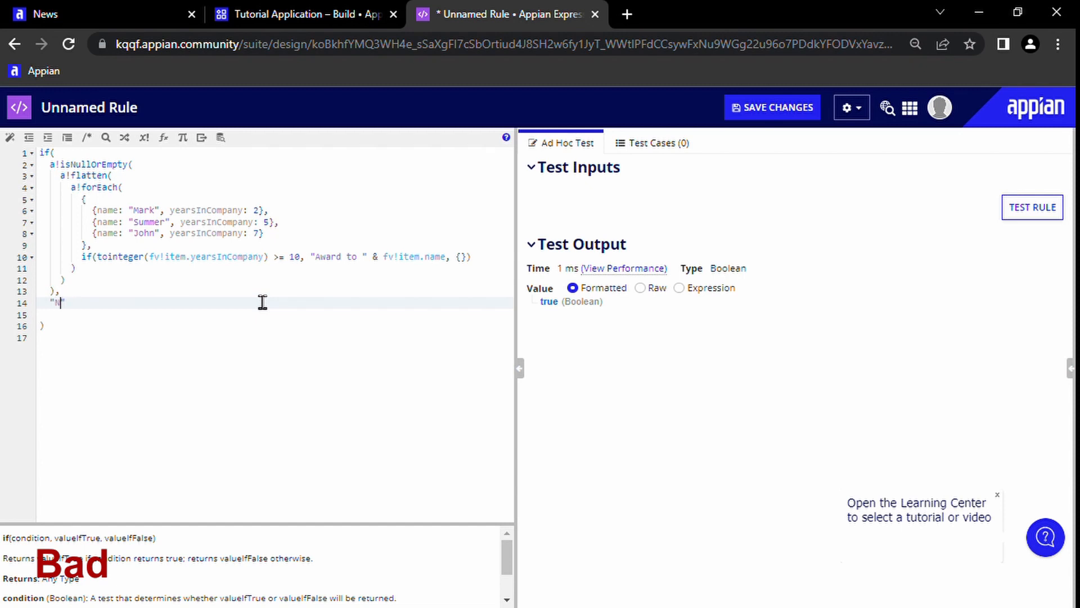
type("o award to any employees")
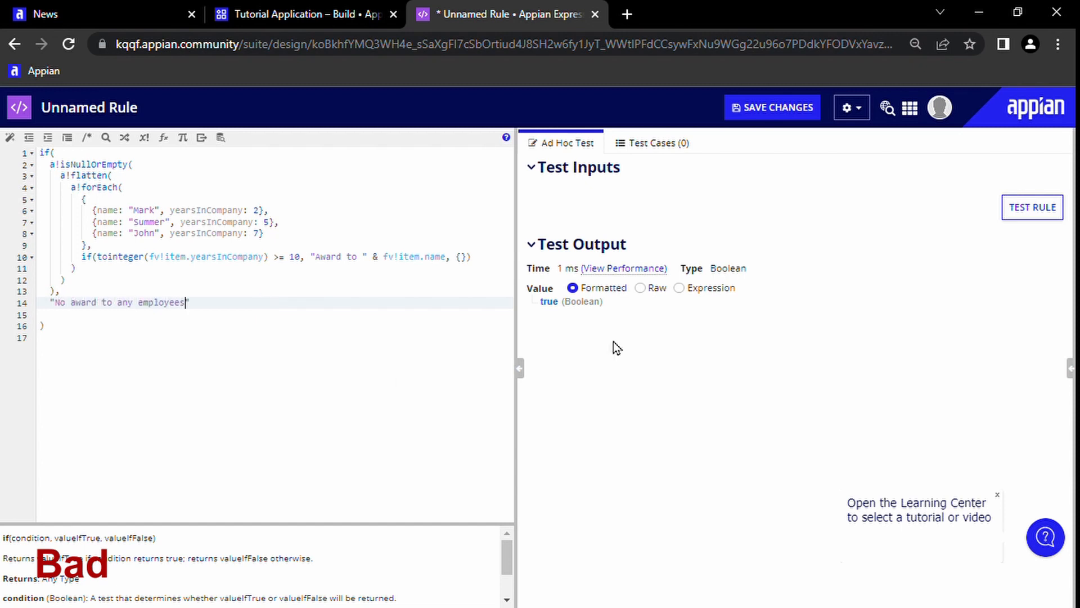
type(",")
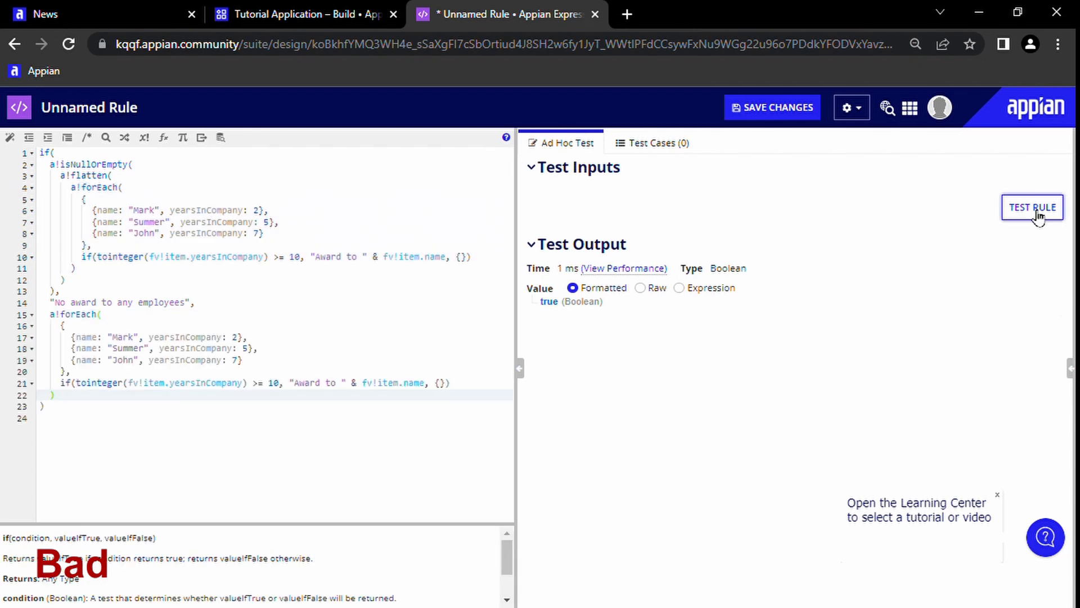
Test the no-award message, then raise Summer's yearsInCompany to 50 and retest.
left_click(1032, 207)
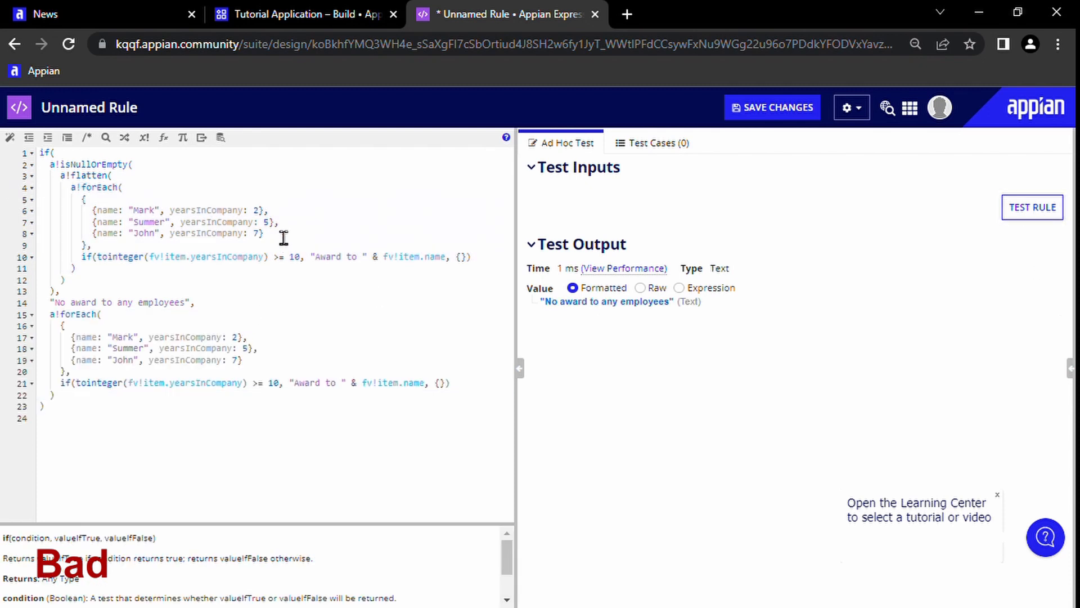
type("0")
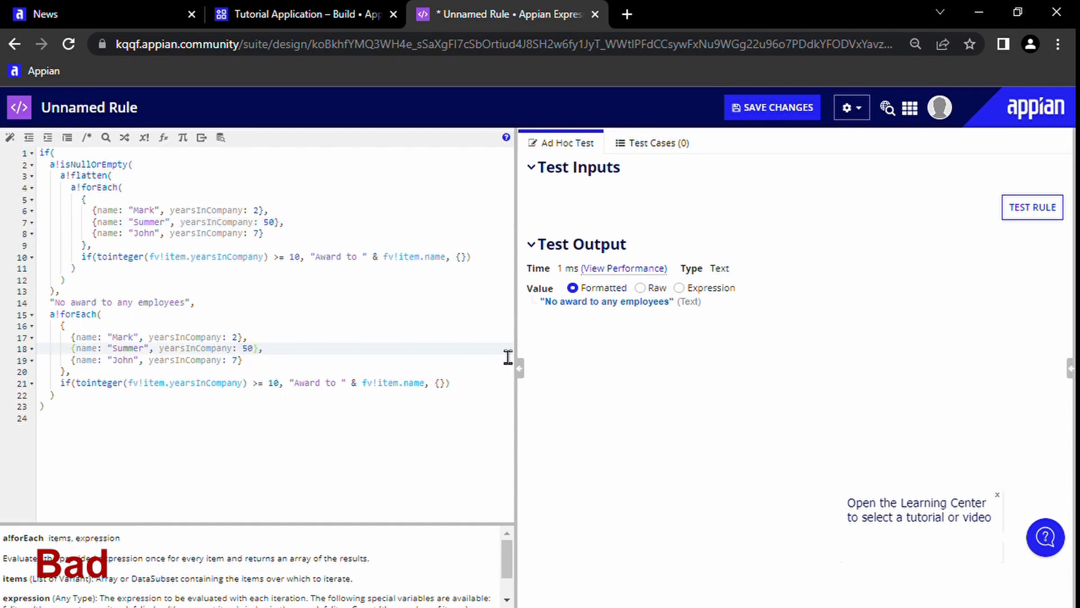
left_click(1032, 206)
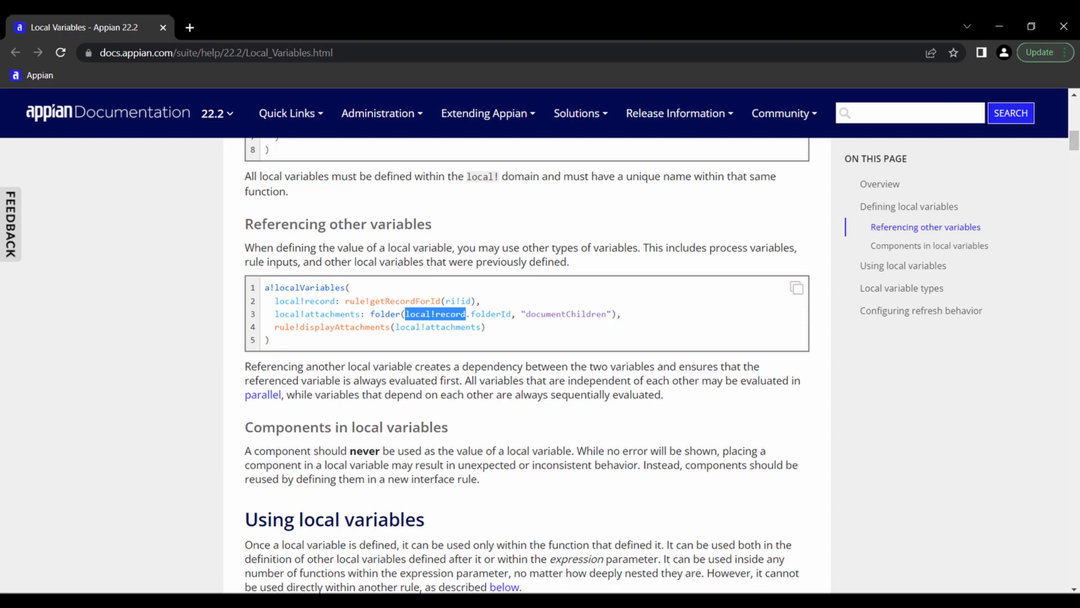
Return to the expression rule and start defining local!employeeData inside a!localVariables.
left_click(502, 13)
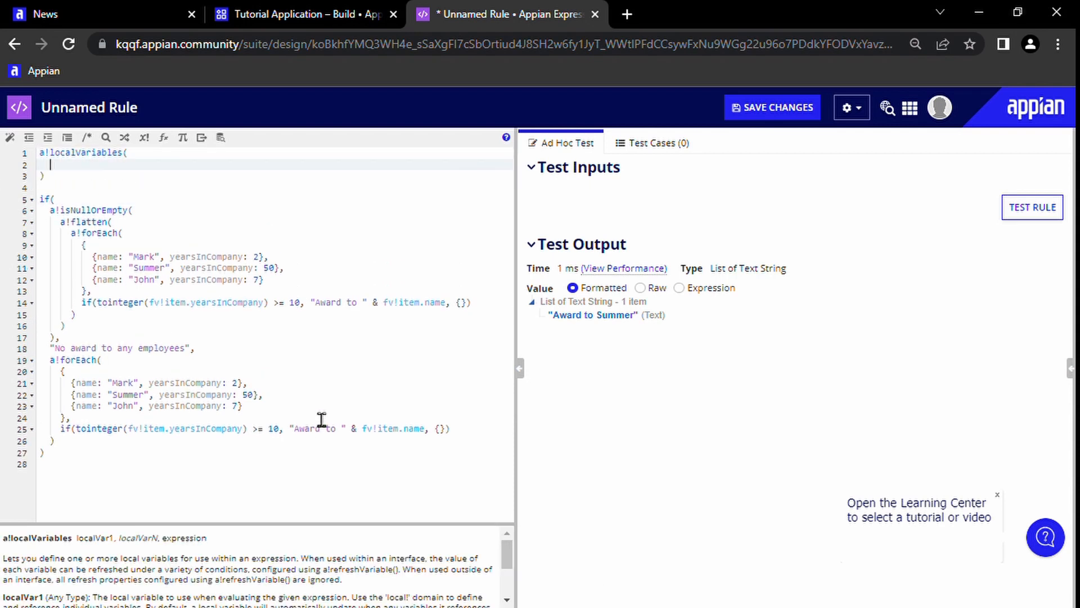
type("local!")
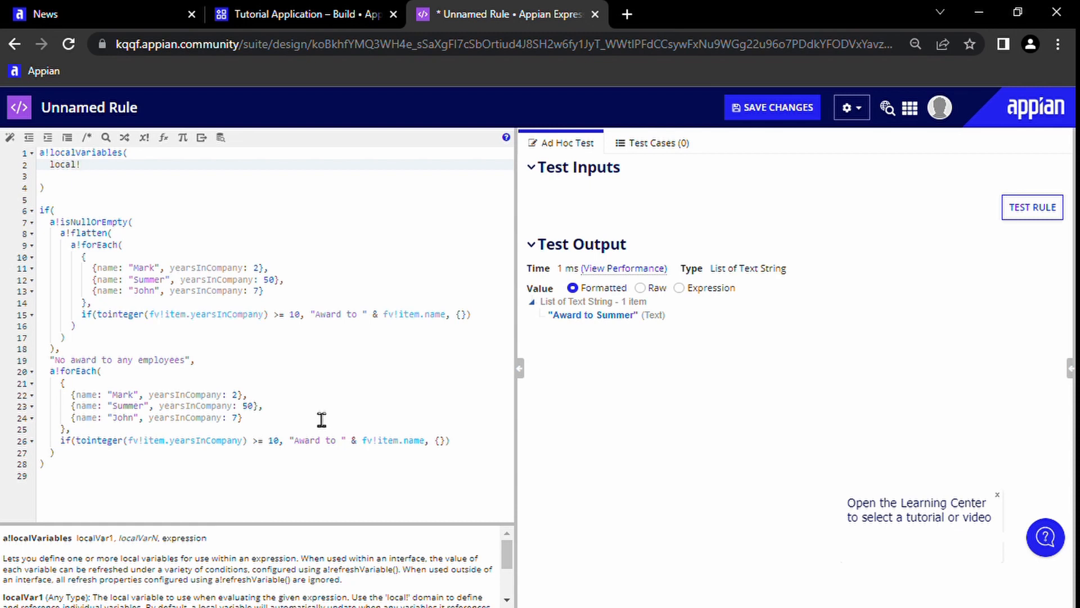
type("employeeData: {")
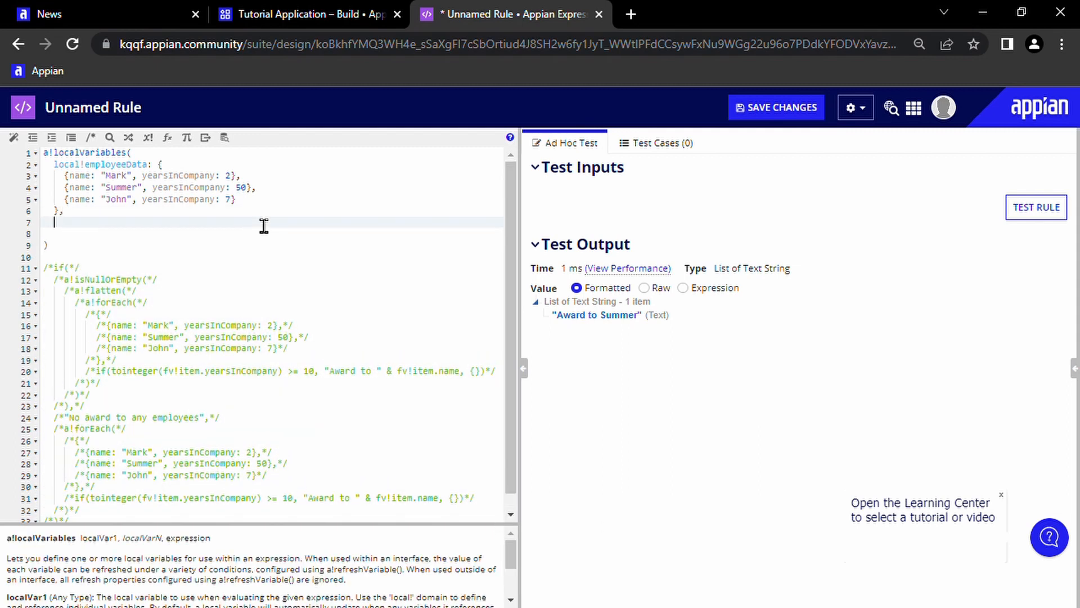
Rebuild a!forEach over employeeData awarding employees with 10+ years, then test the rule.
type("a!forEach(")
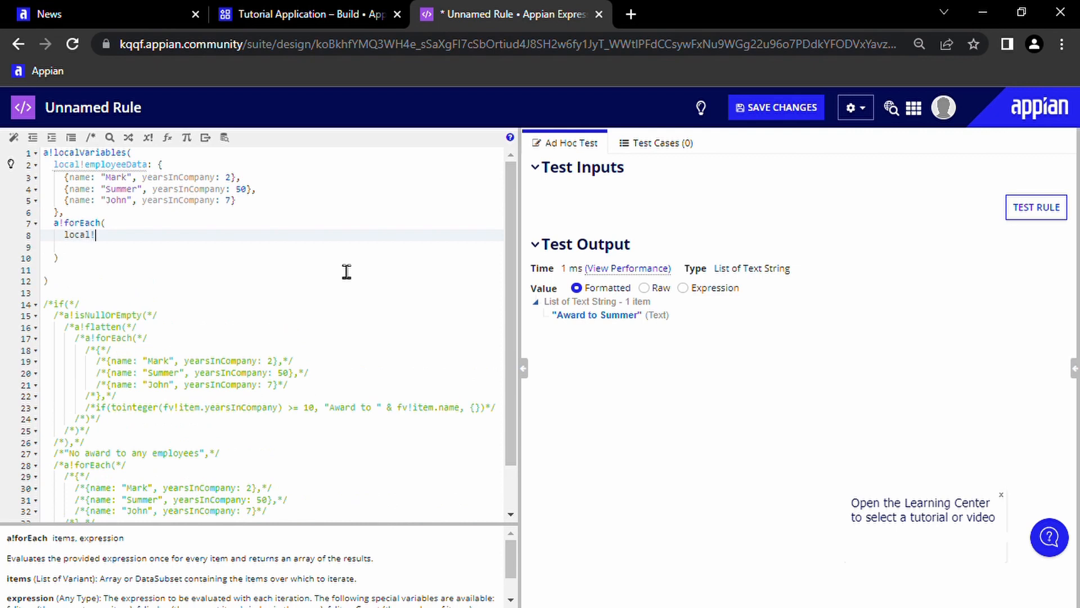
type("employeeData,")
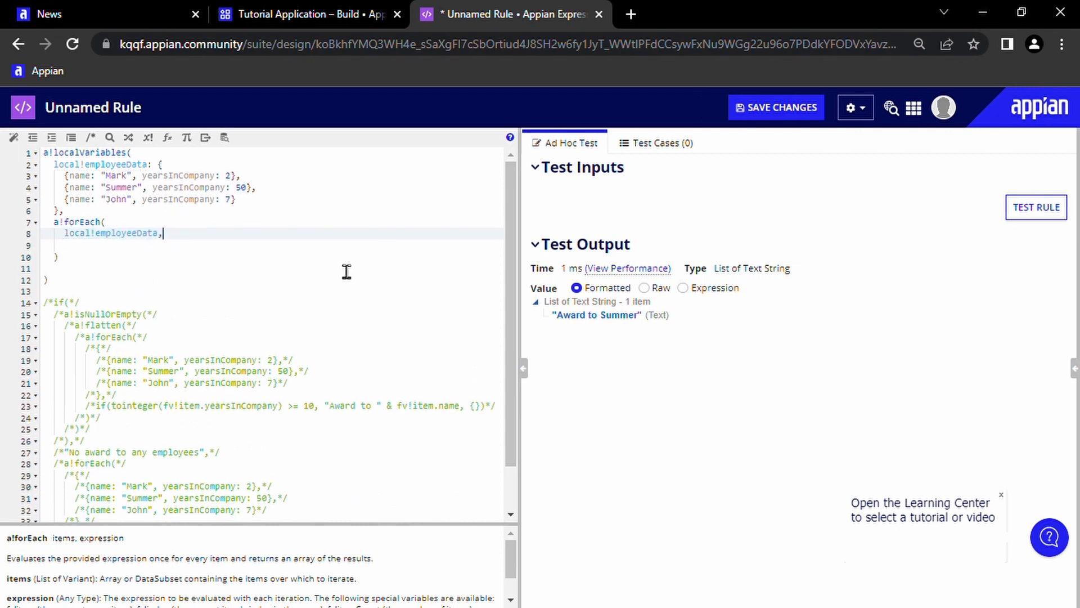
type("if(tointeger(fv!item.yearsInCompany) >= 10, \"Award to \" & fv!item.name, {})")
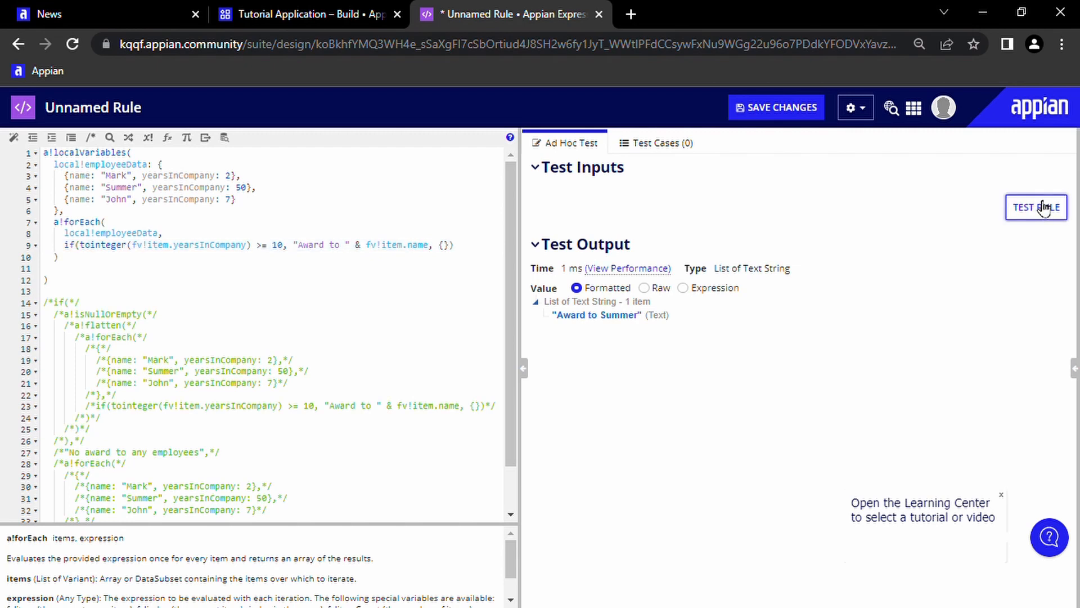
left_click(1037, 206)
type("if(local!flattenedData")
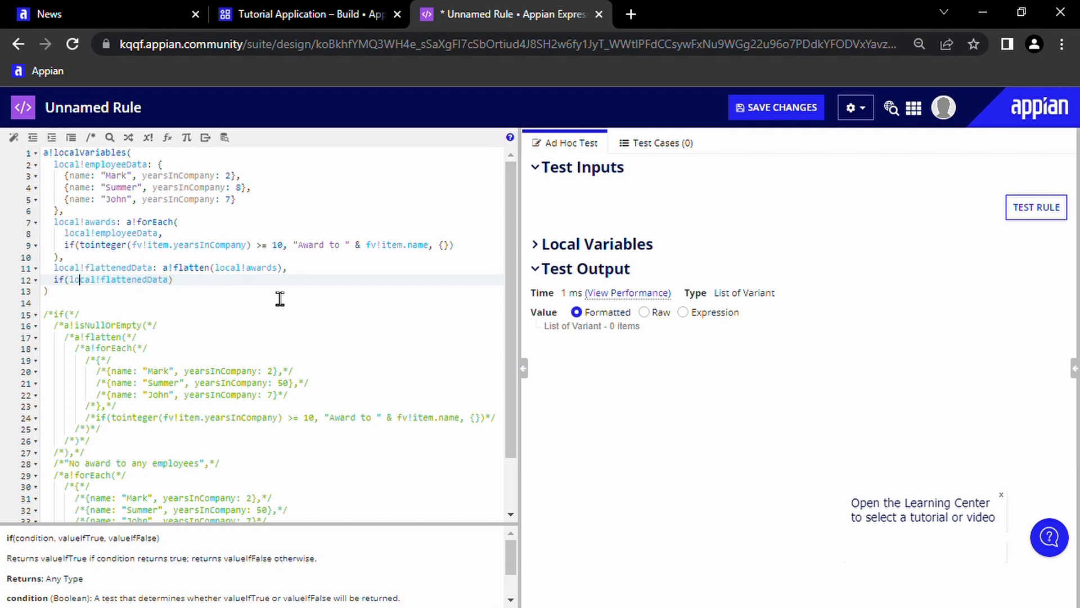
Wrap the result in if(a!isNullOrEmpty(local!flattenedData), "No award to any employees", local!awards) and test it.
type("isnu")
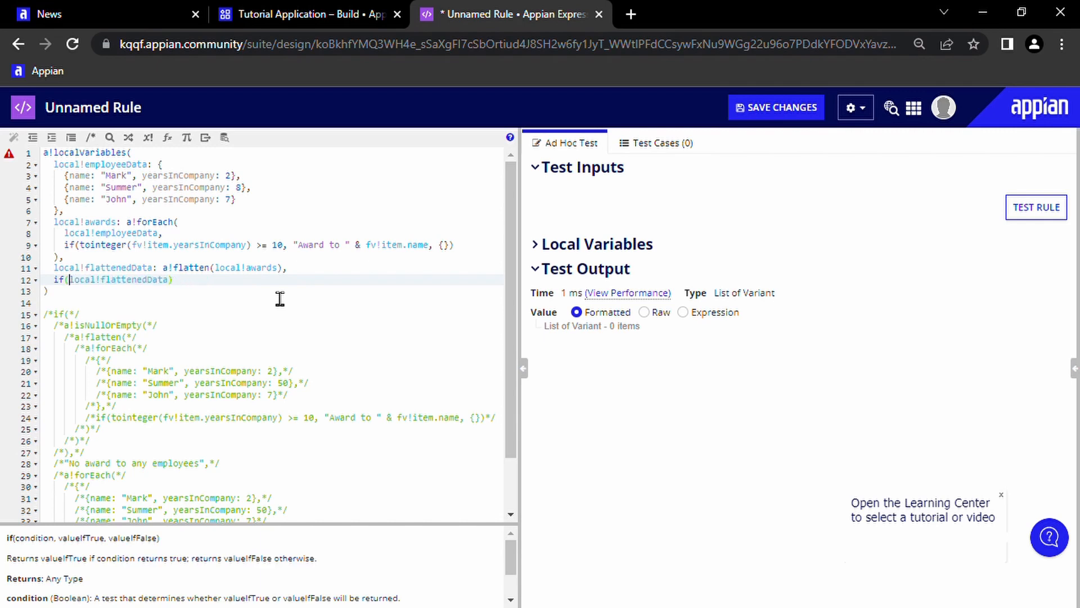
type("isnull")
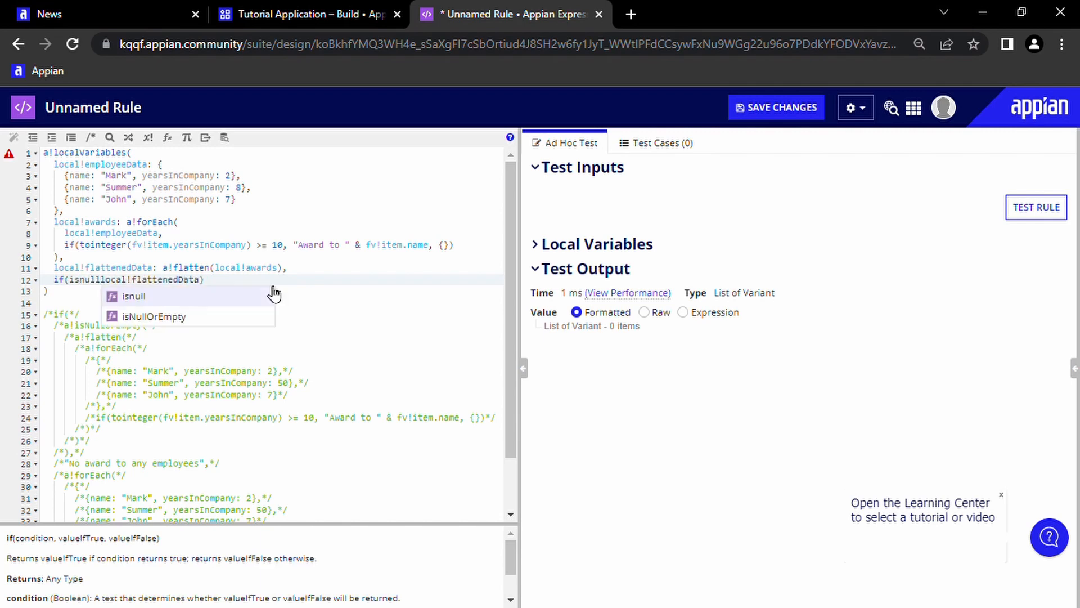
left_click(155, 316)
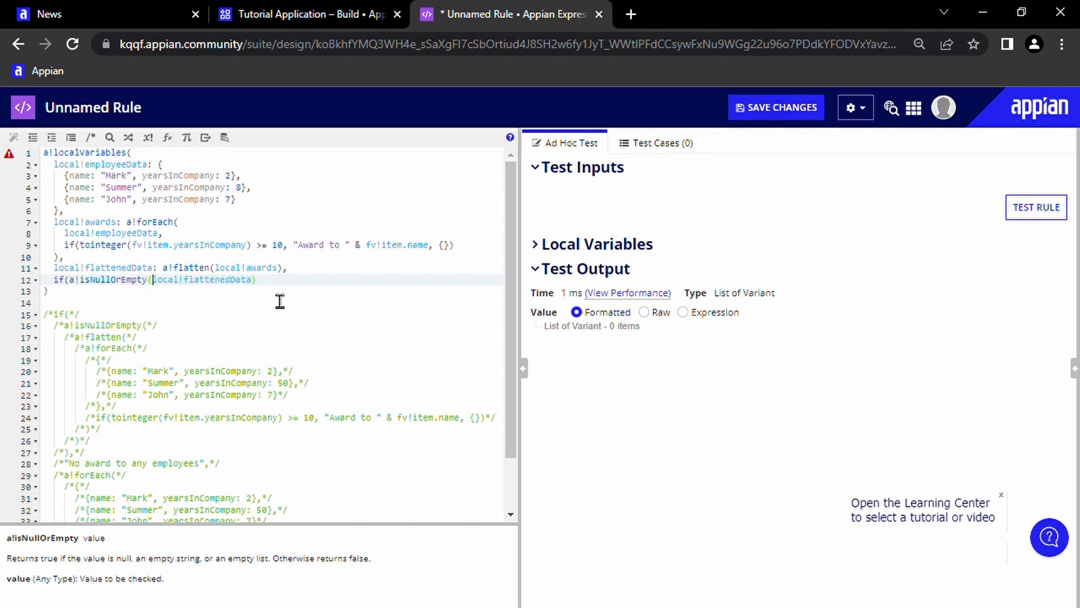
left_click(595, 244)
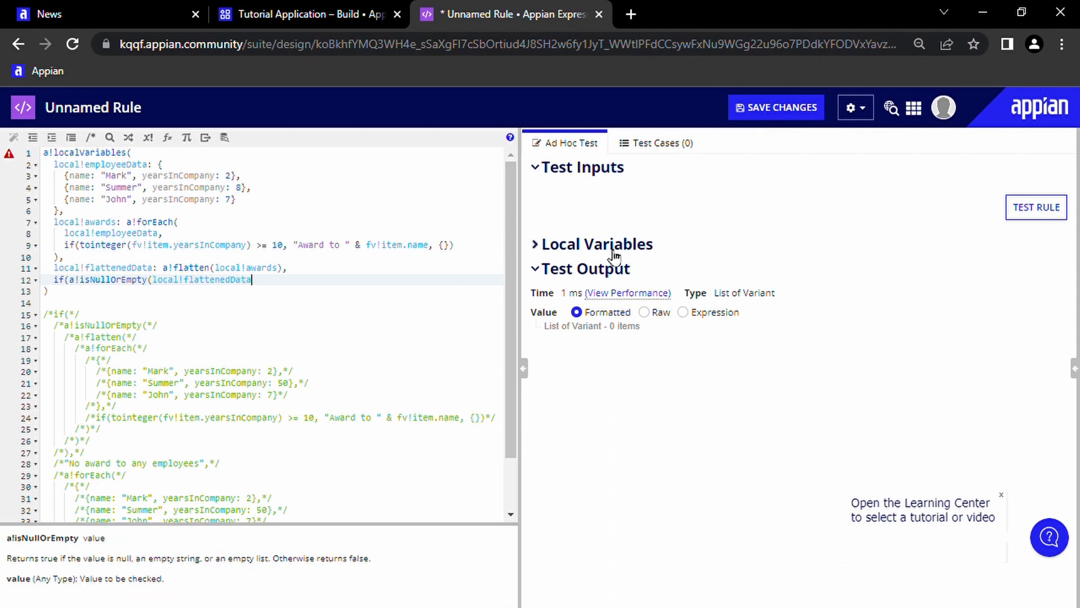
type("))")
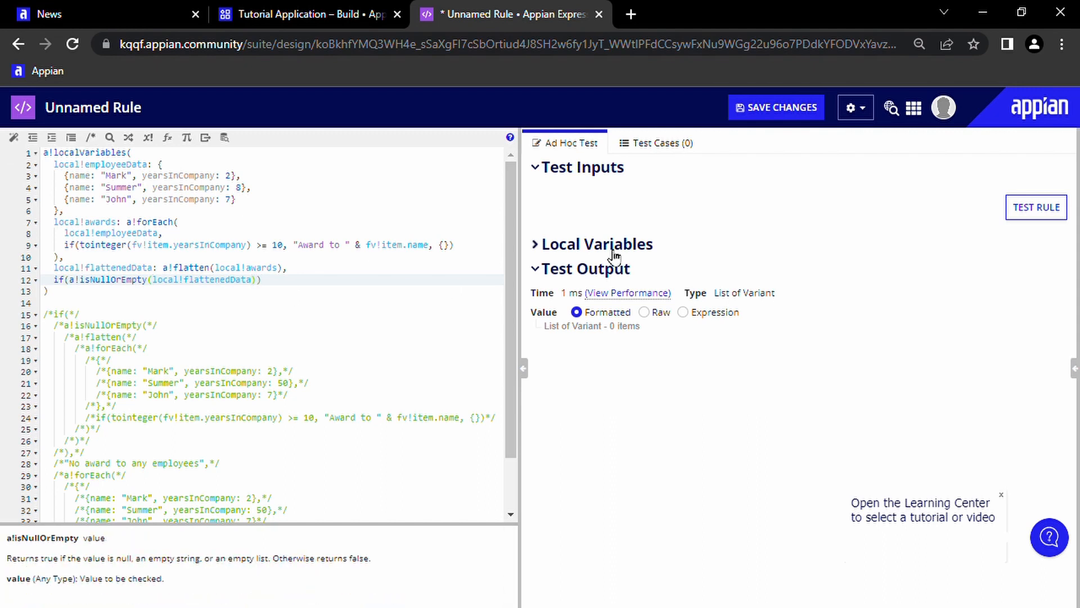
type(",")
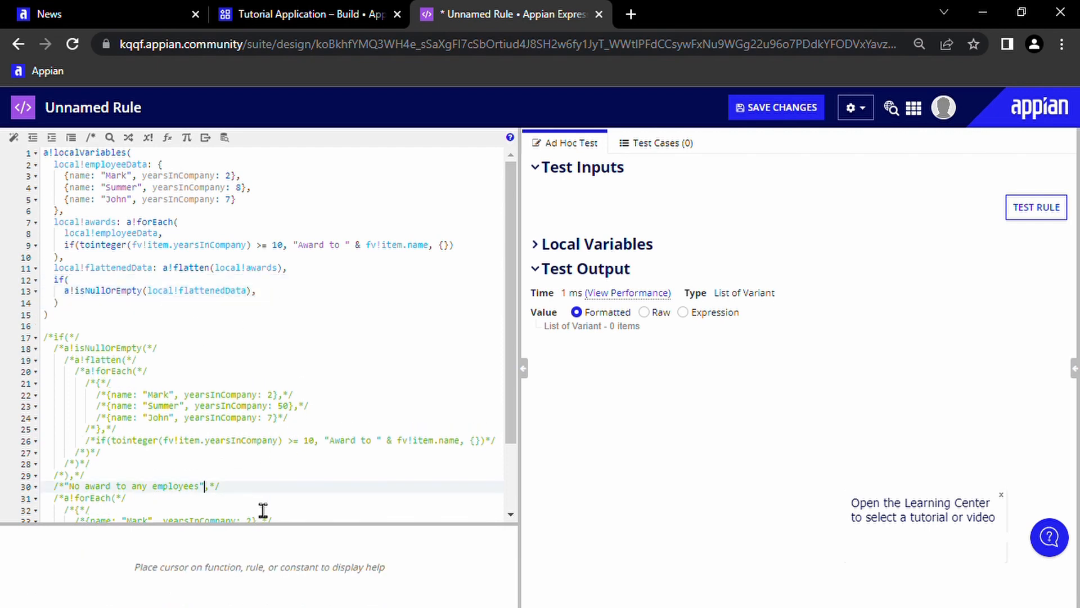
double_click(135, 486)
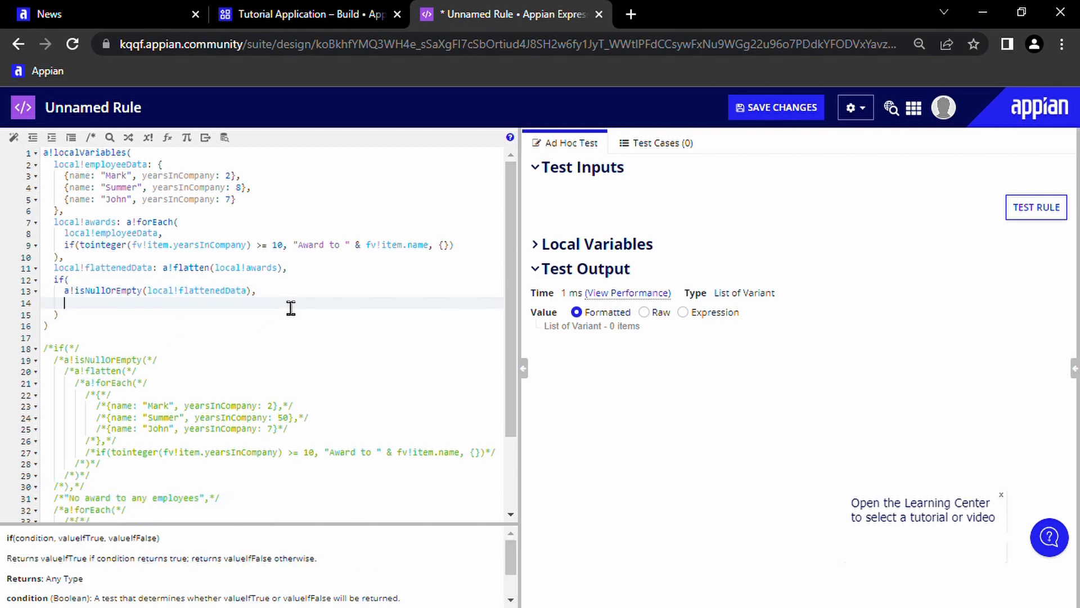
type("\"No award to any employees\",")
type("local!awards")
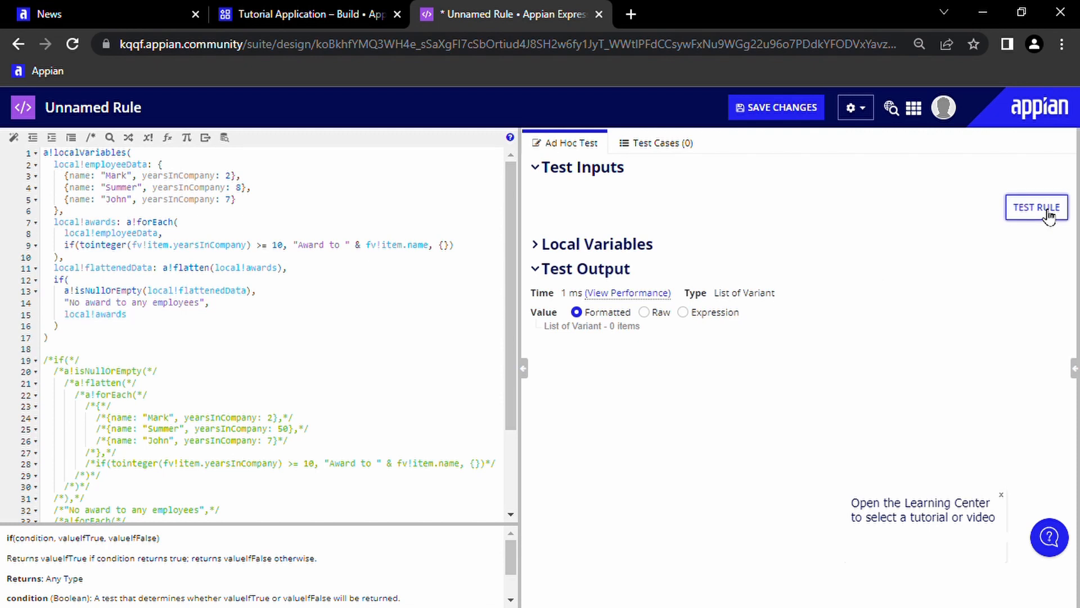
left_click(1036, 207)
type("15")
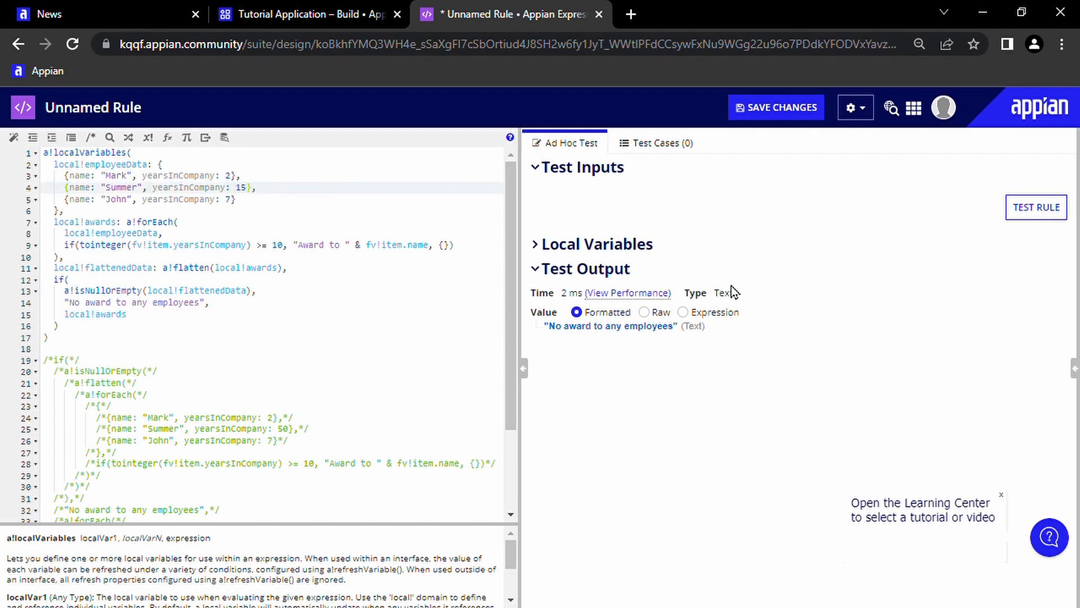
Begin editing the employees' yearsInCompany values toward 15 and 20.
left_click(1036, 206)
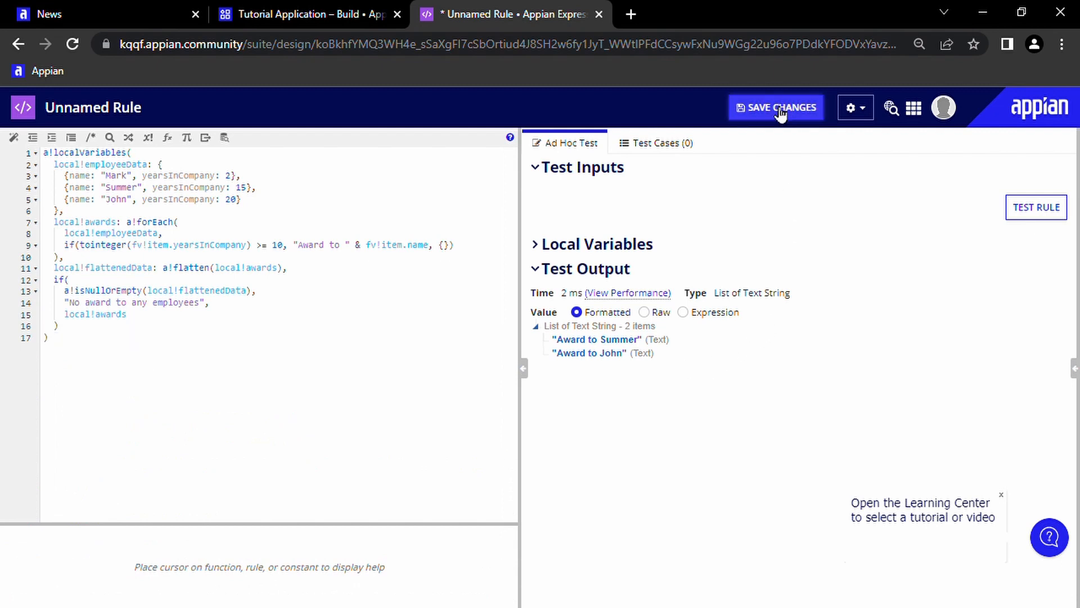
Save the rule as TA_GetAwards in the TA Rules & Constants folder.
left_click(776, 107)
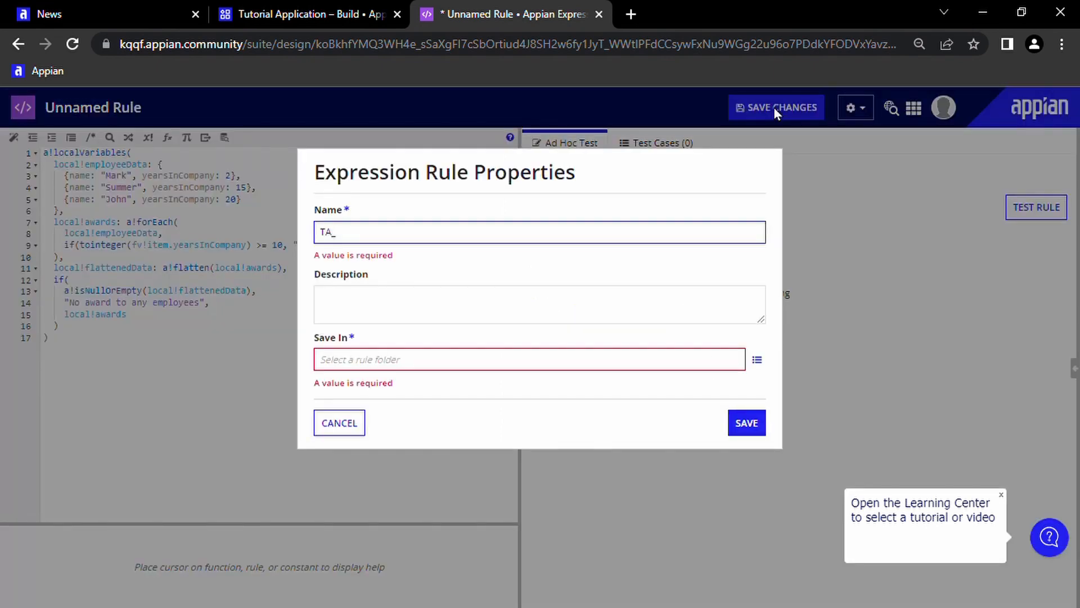
type("GetAwards")
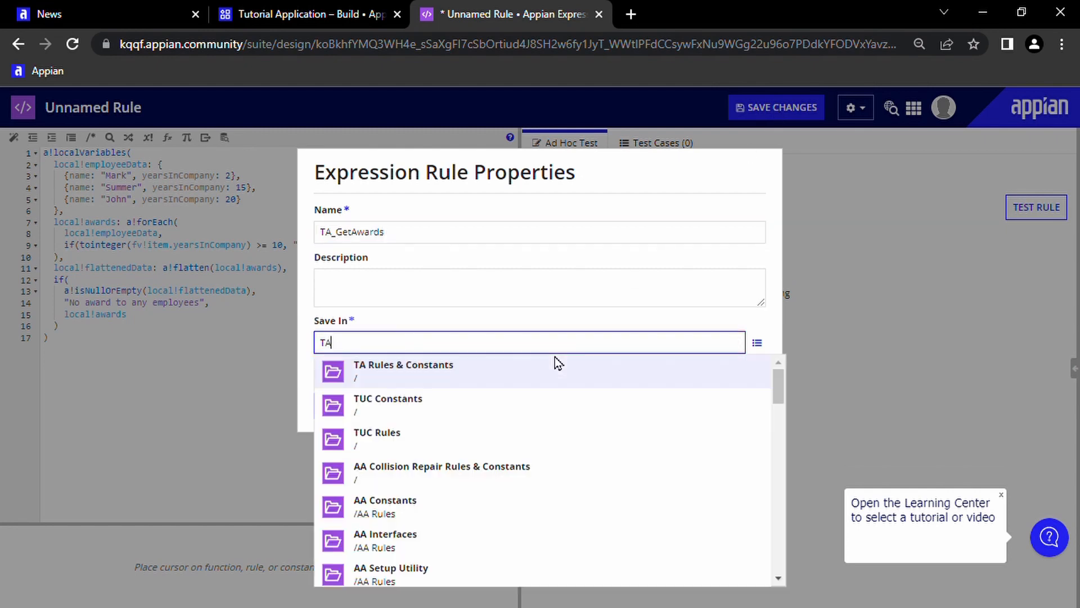
left_click(403, 368)
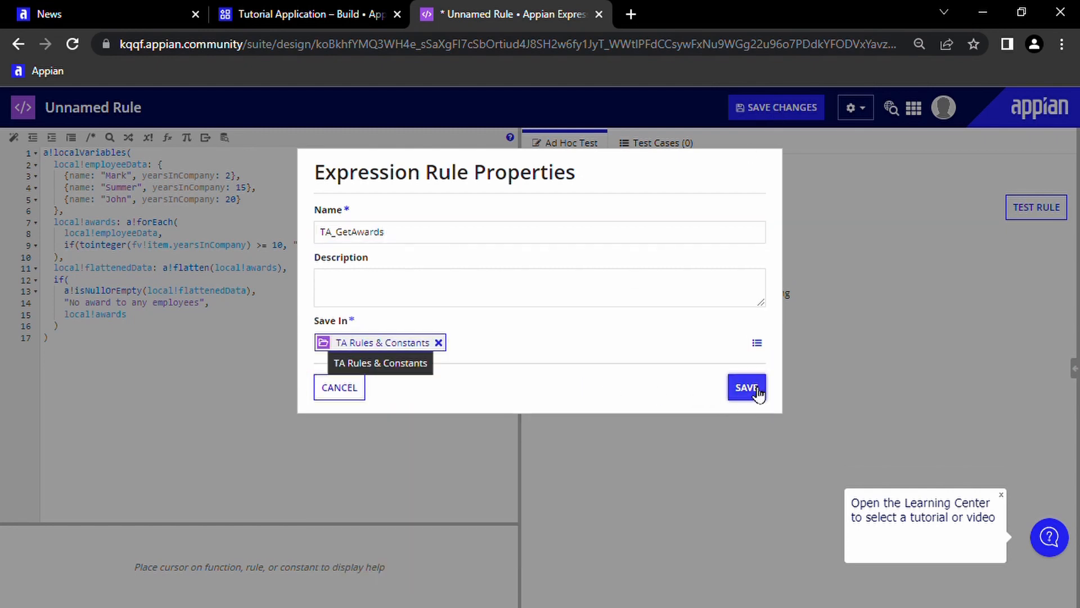
left_click(746, 386)
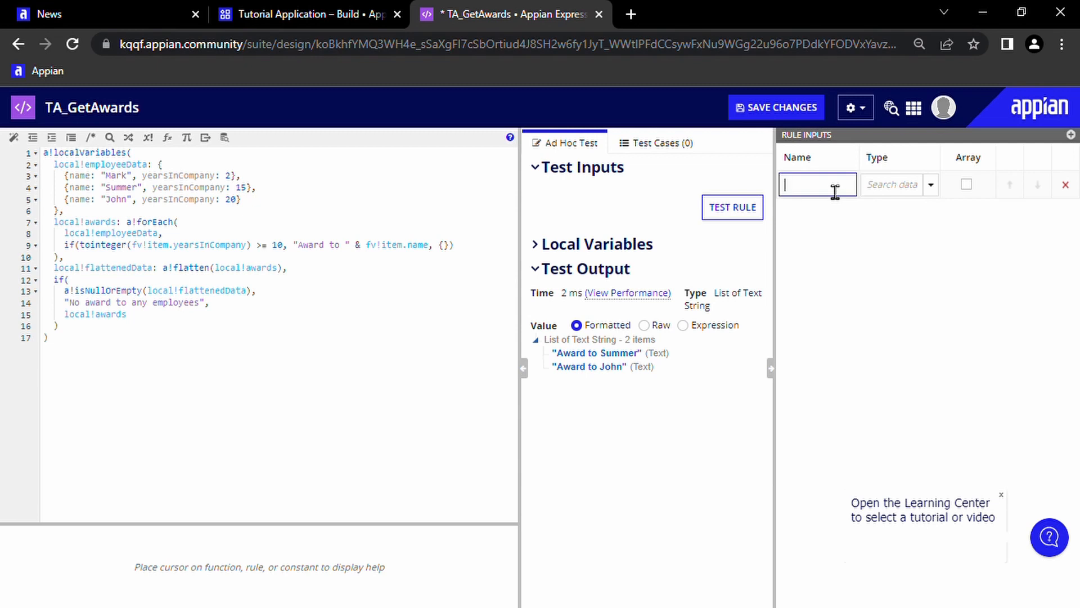
Add an Any Type rule input employeeData and test the rule with employee test data.
type("employeeData")
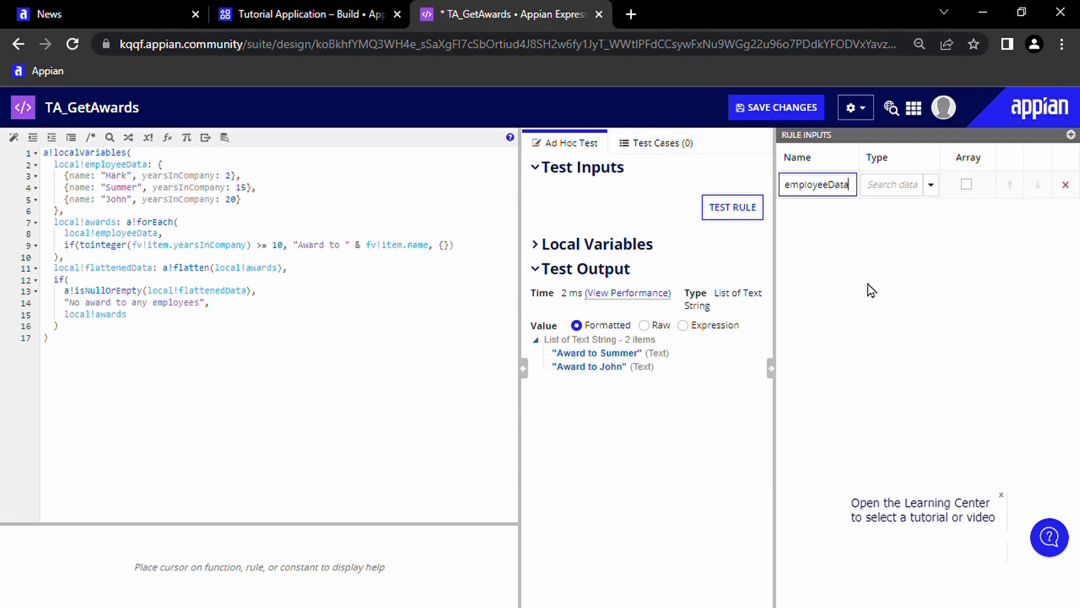
type("any")
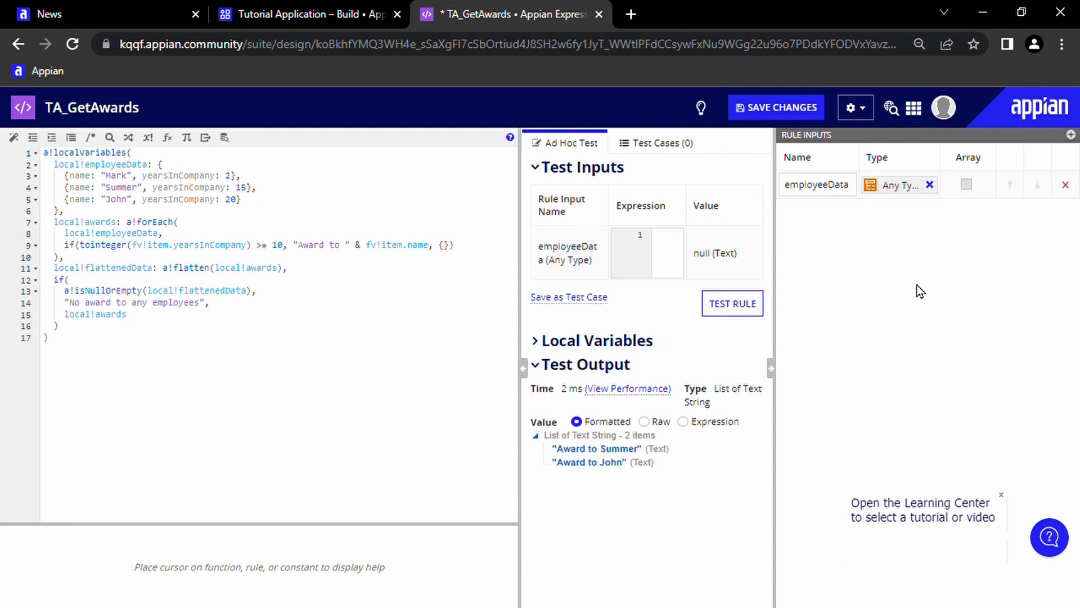
mouse_move(78, 246)
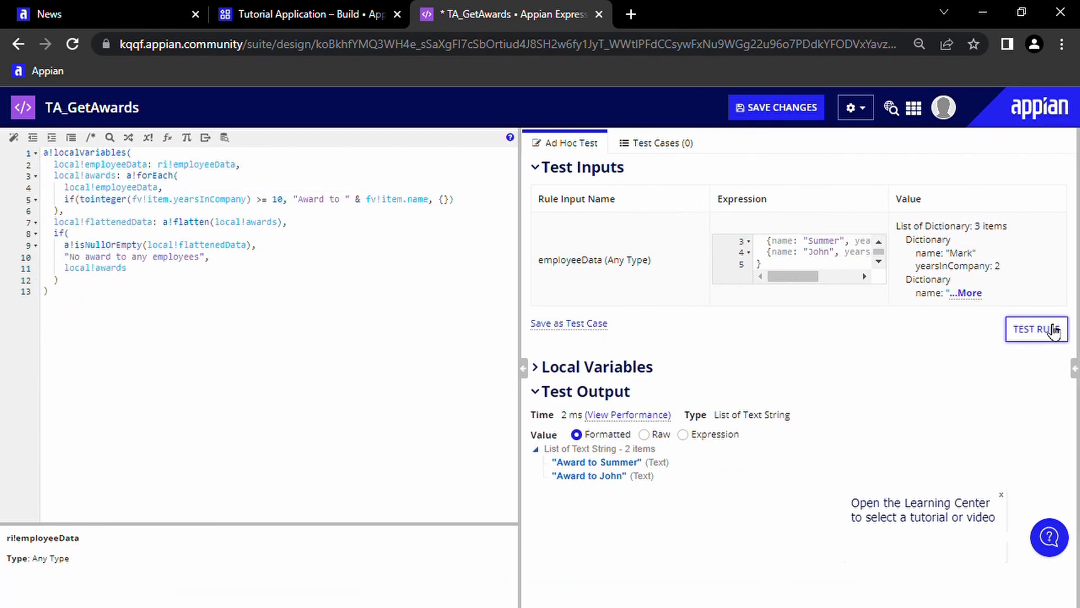
left_click(1036, 329)
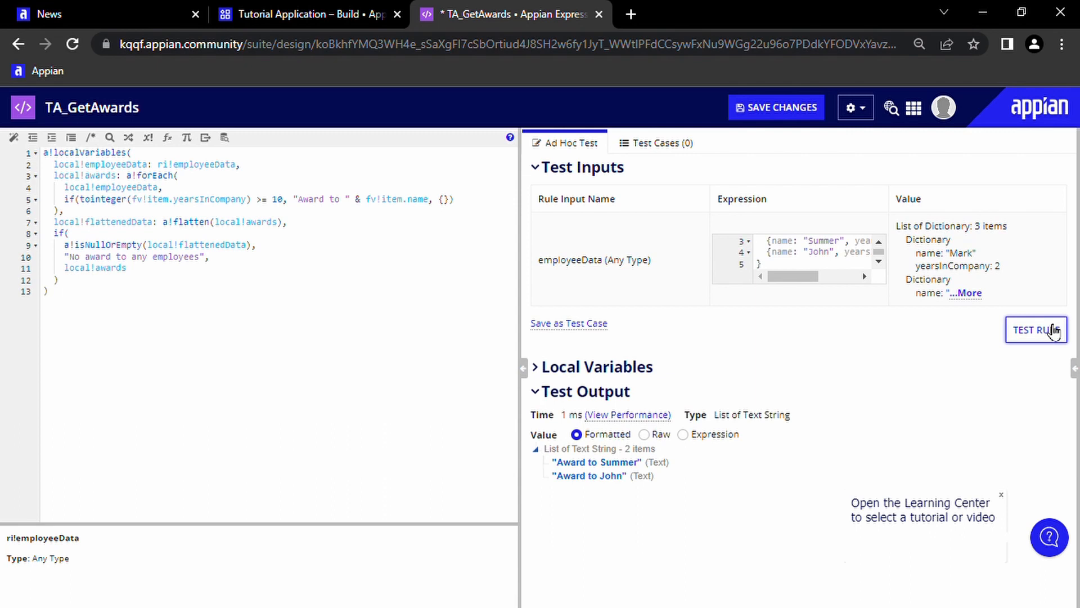
left_click(776, 107)
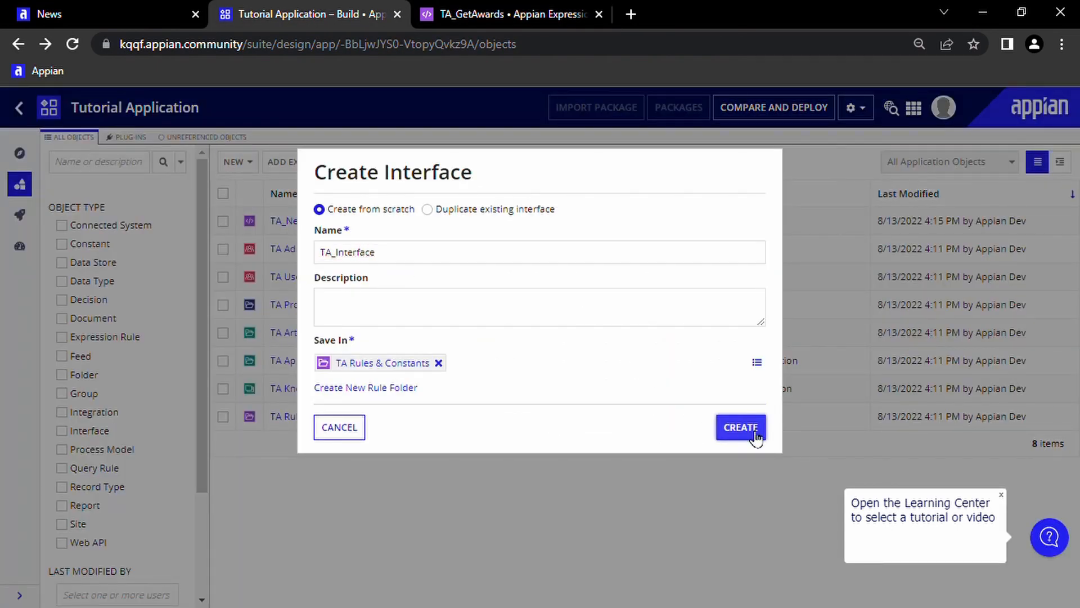
Create TA_Interface and switch it to Expression Mode to list TA_GetAwards results.
left_click(741, 426)
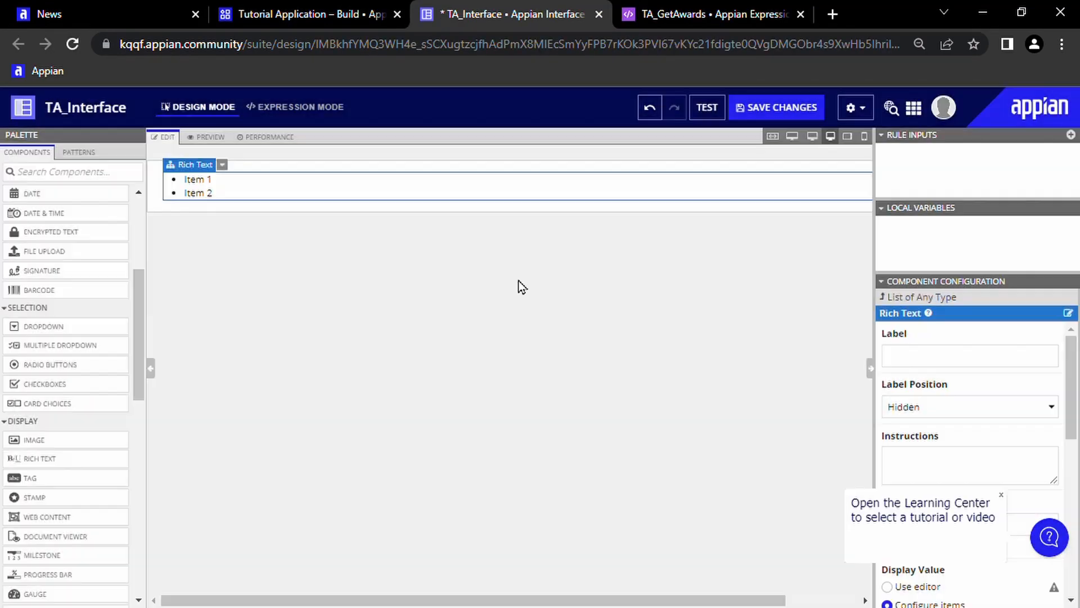
left_click(295, 107)
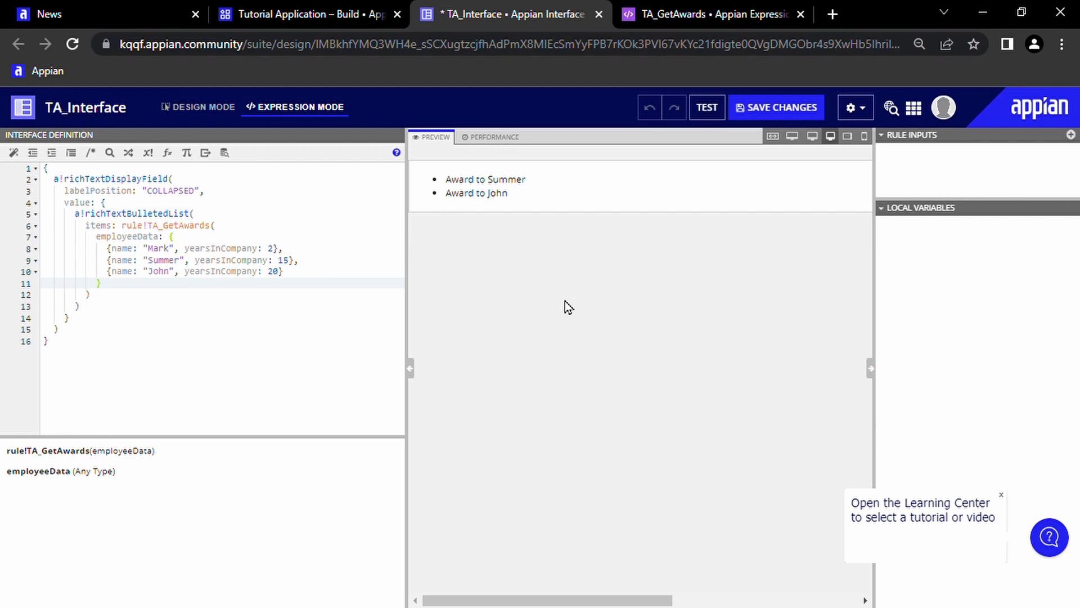
left_click(307, 14)
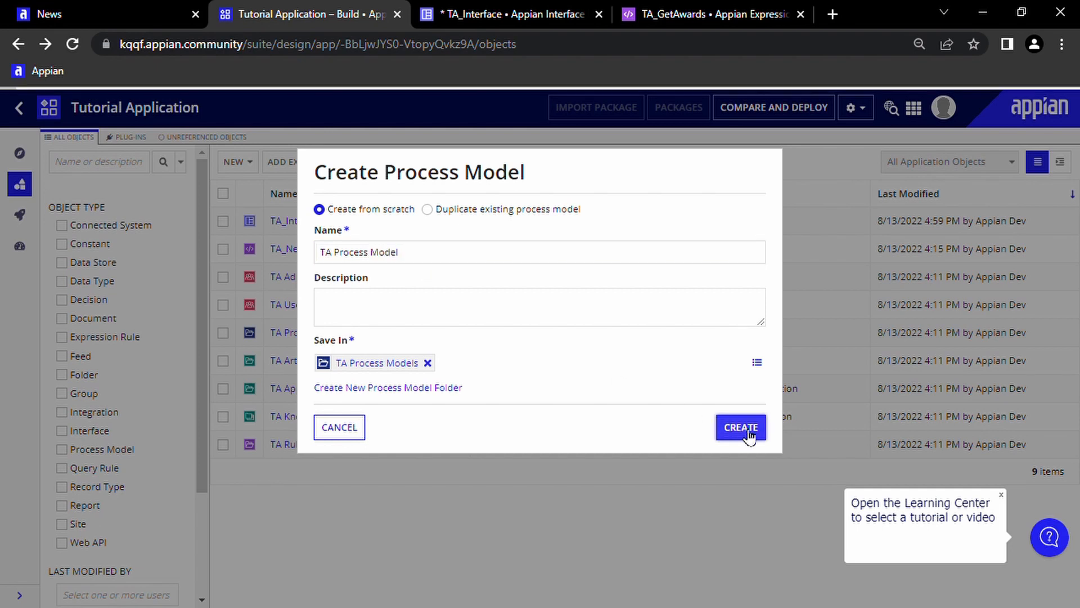
Create TA Process Model and configure its Script Task to call TA_GetAwards with pv!employeeData.
left_click(740, 426)
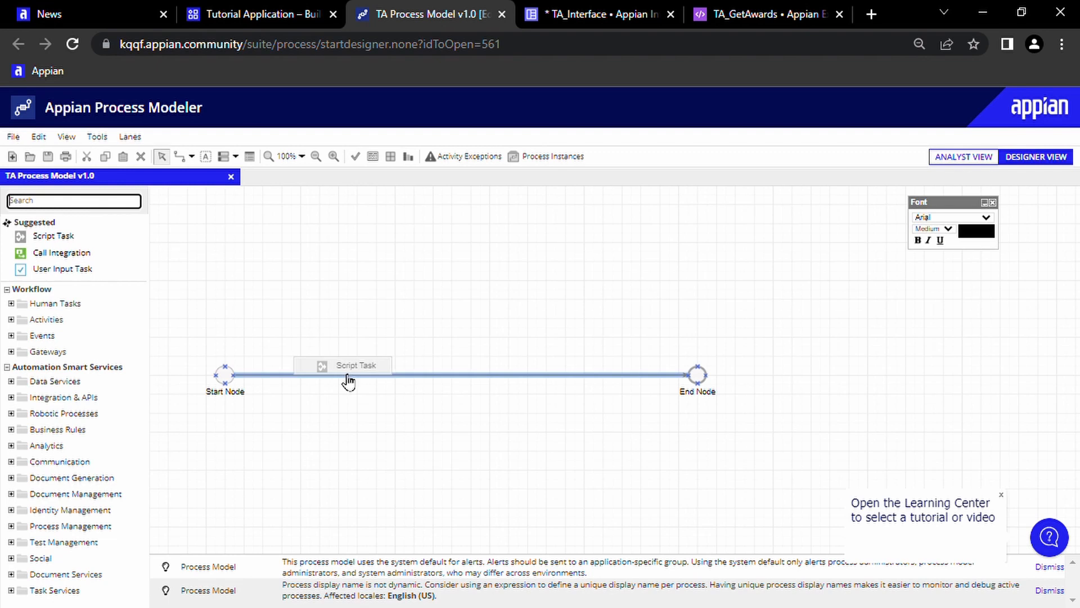
double_click(343, 366)
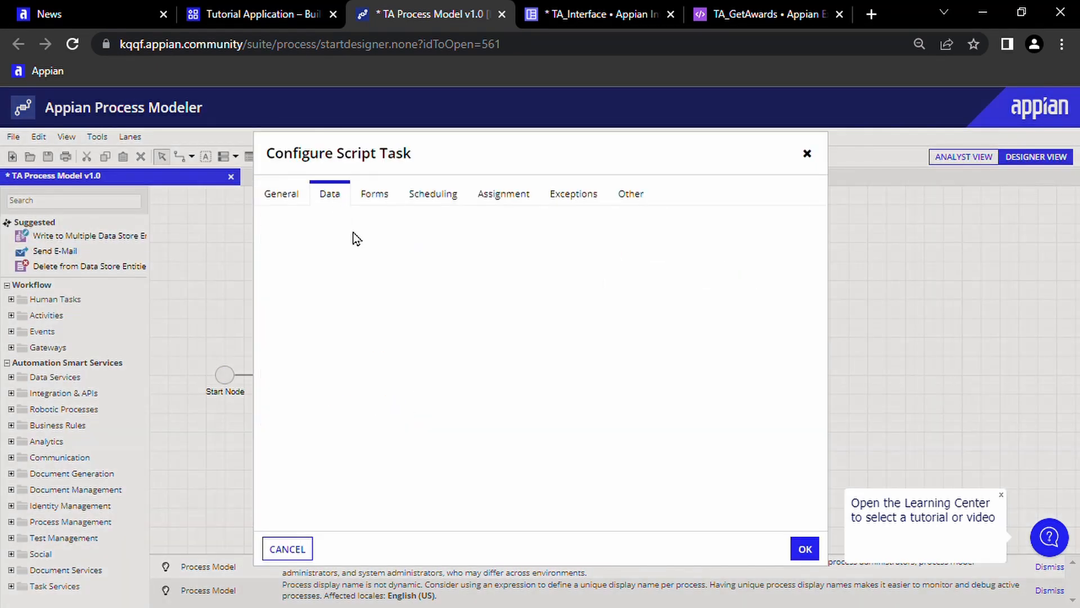
left_click(329, 194)
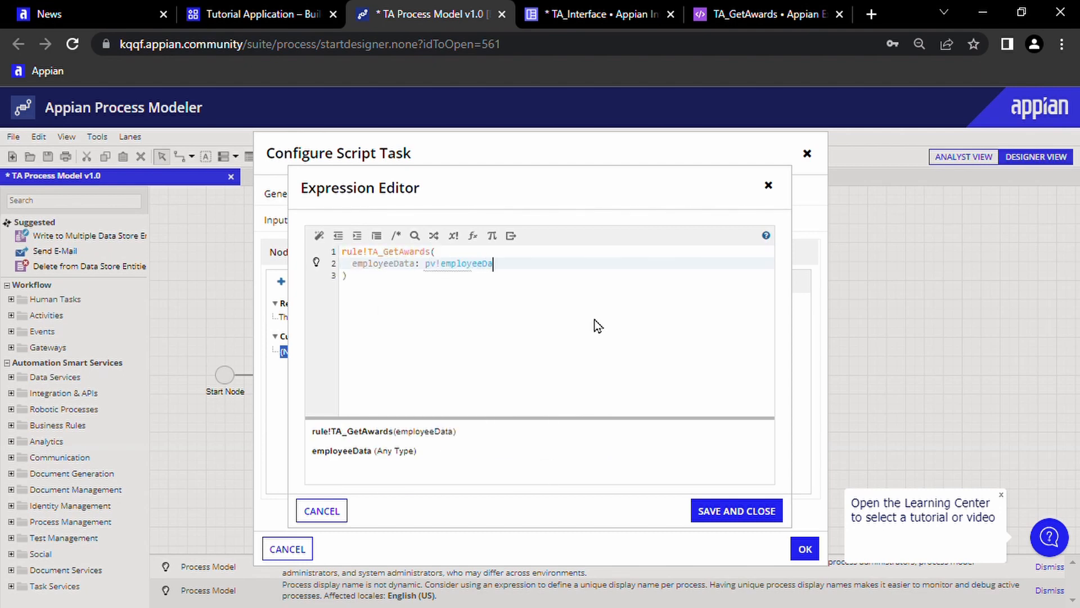
left_click(758, 13)
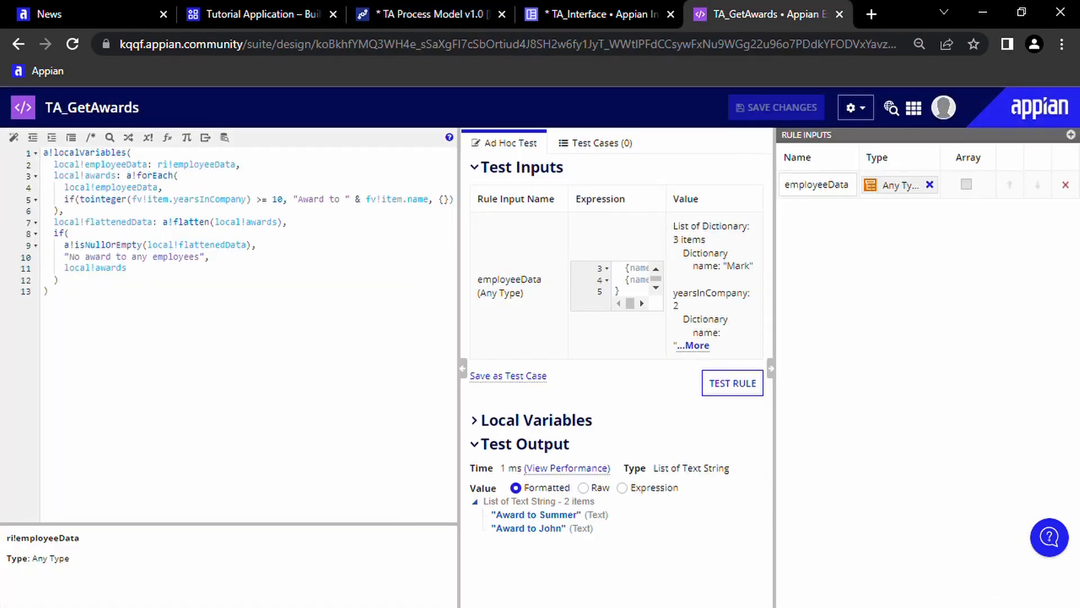